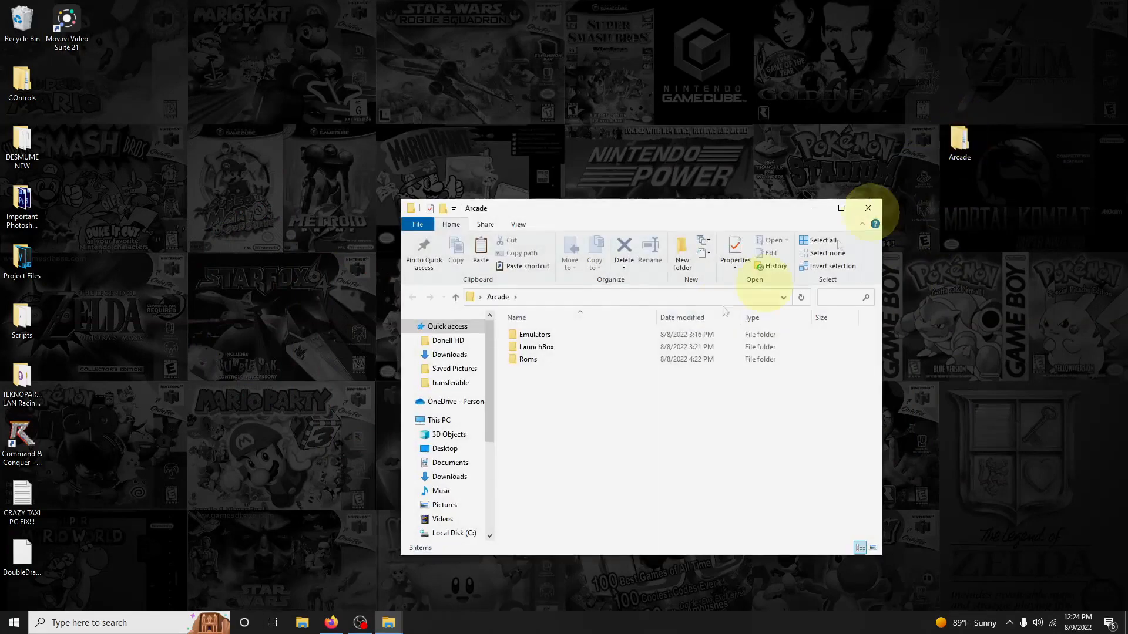
- Download the Yuzu Necessities.zip archive from its Dropbox share page in Firefox
click(534, 334)
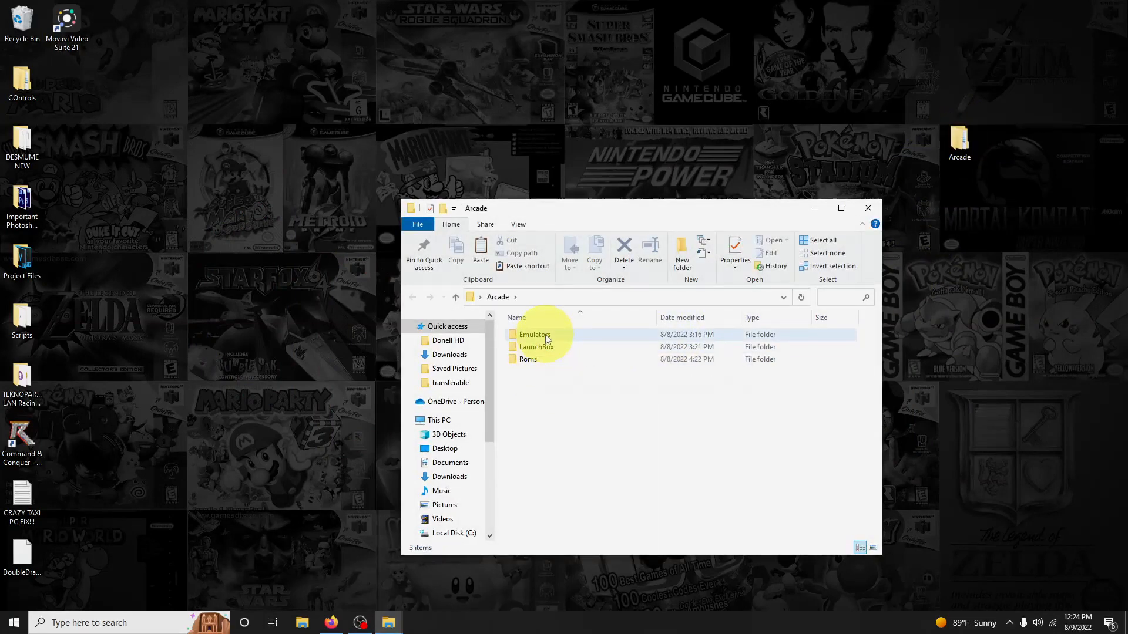
mouse_move(534, 333)
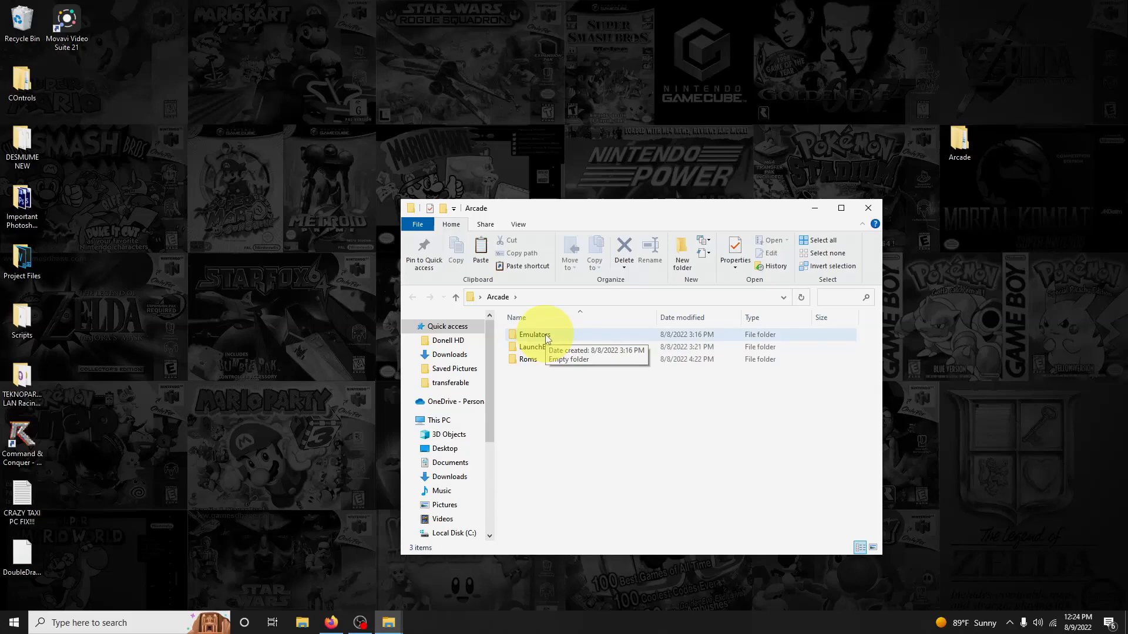
mouse_move(541, 361)
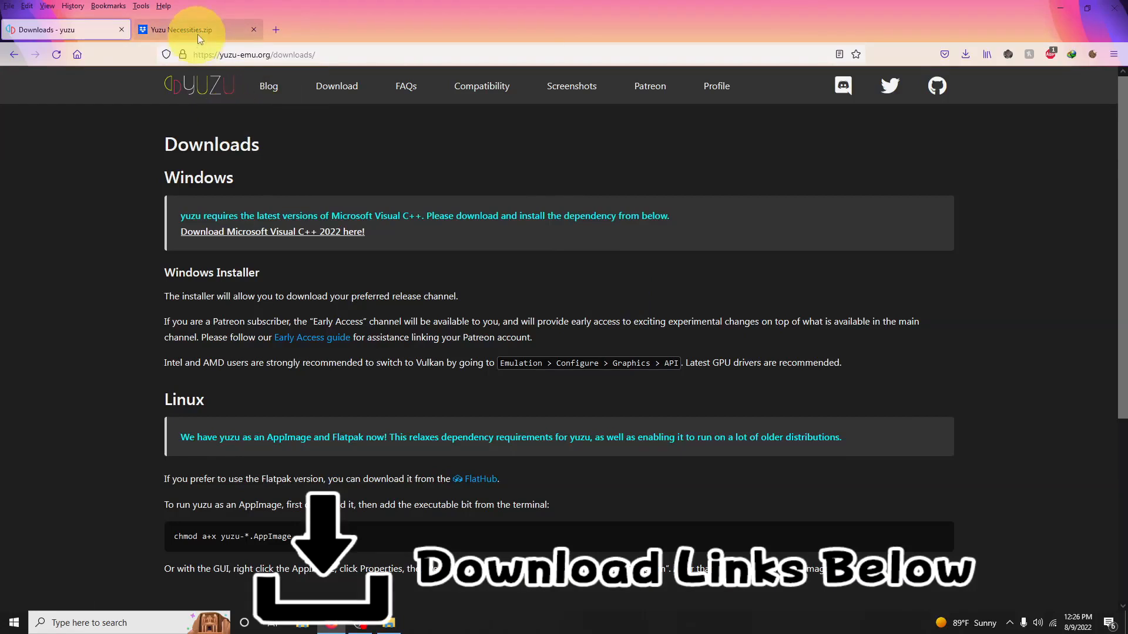
click(198, 29)
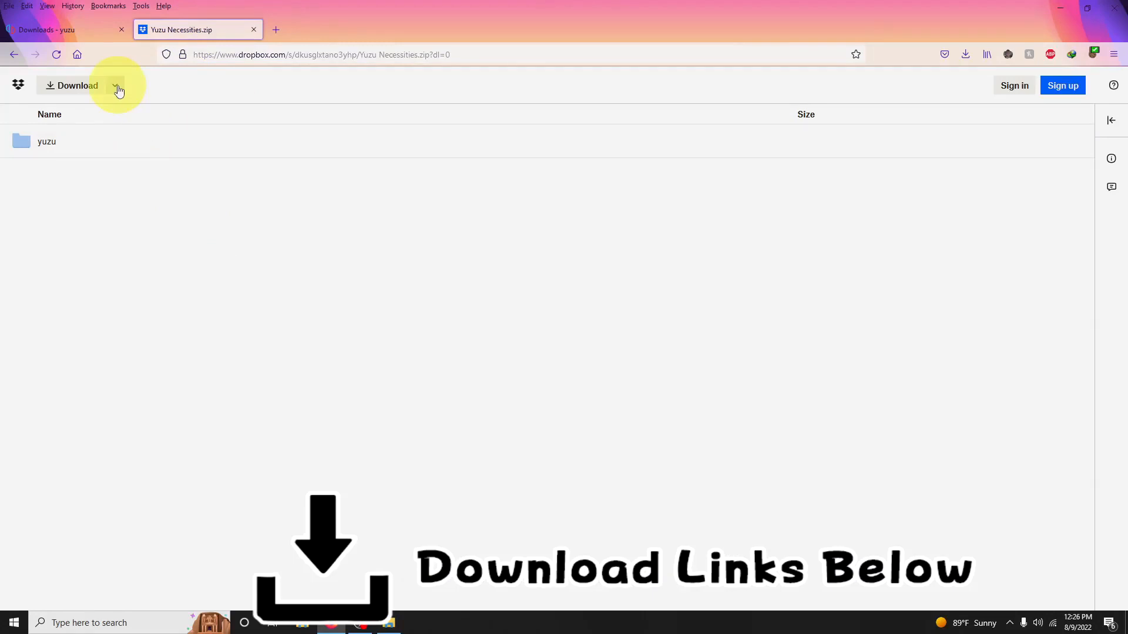
click(121, 85)
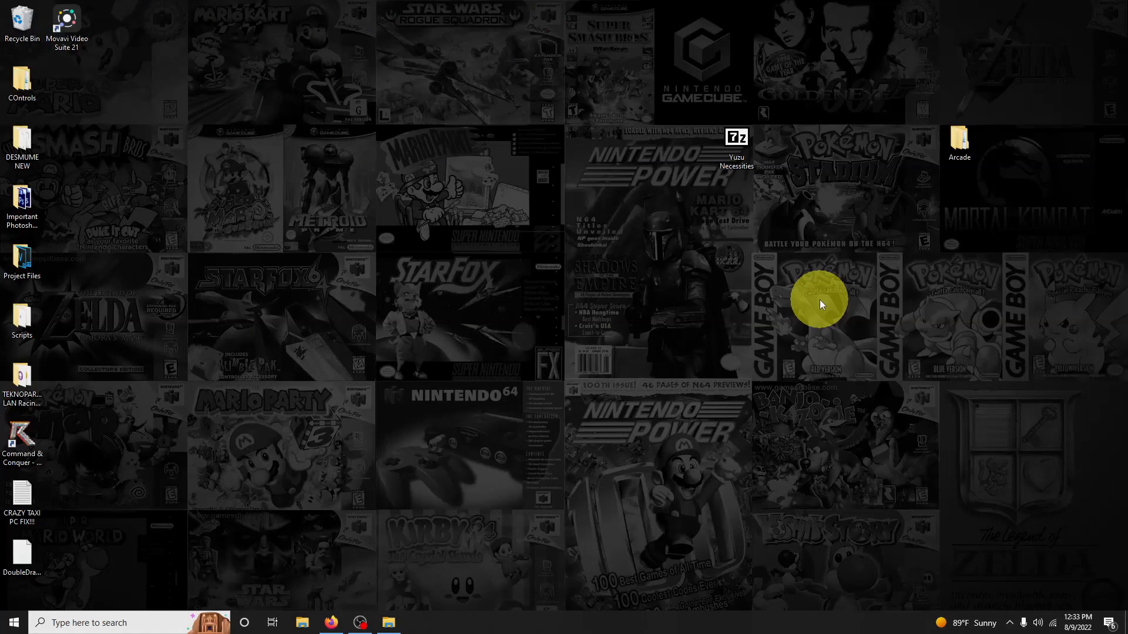
mouse_move(825, 299)
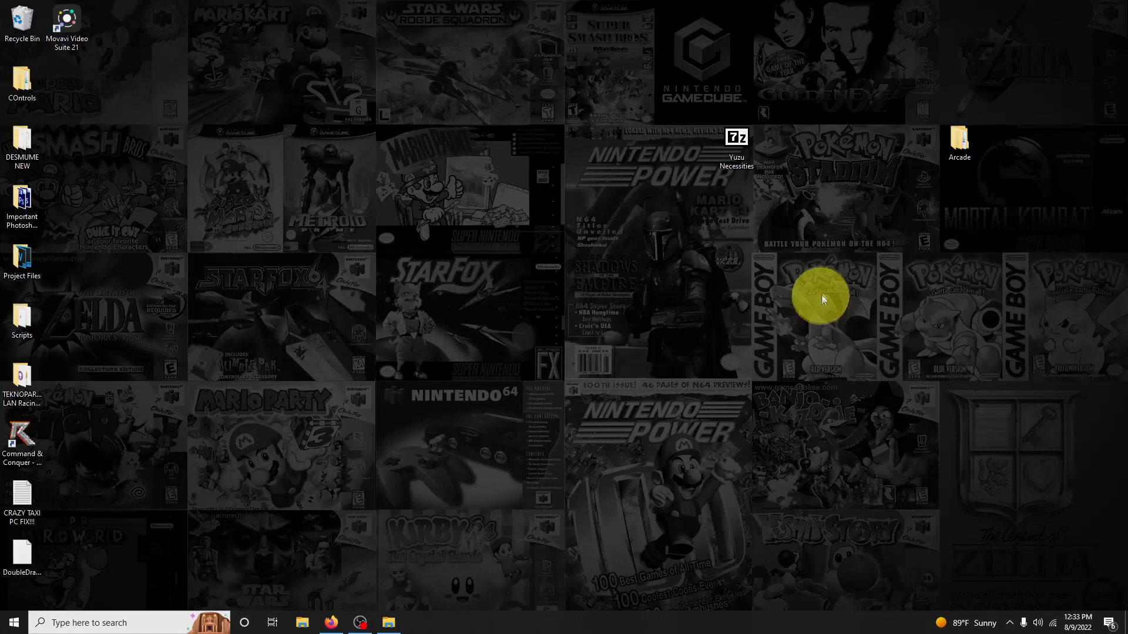
mouse_move(827, 289)
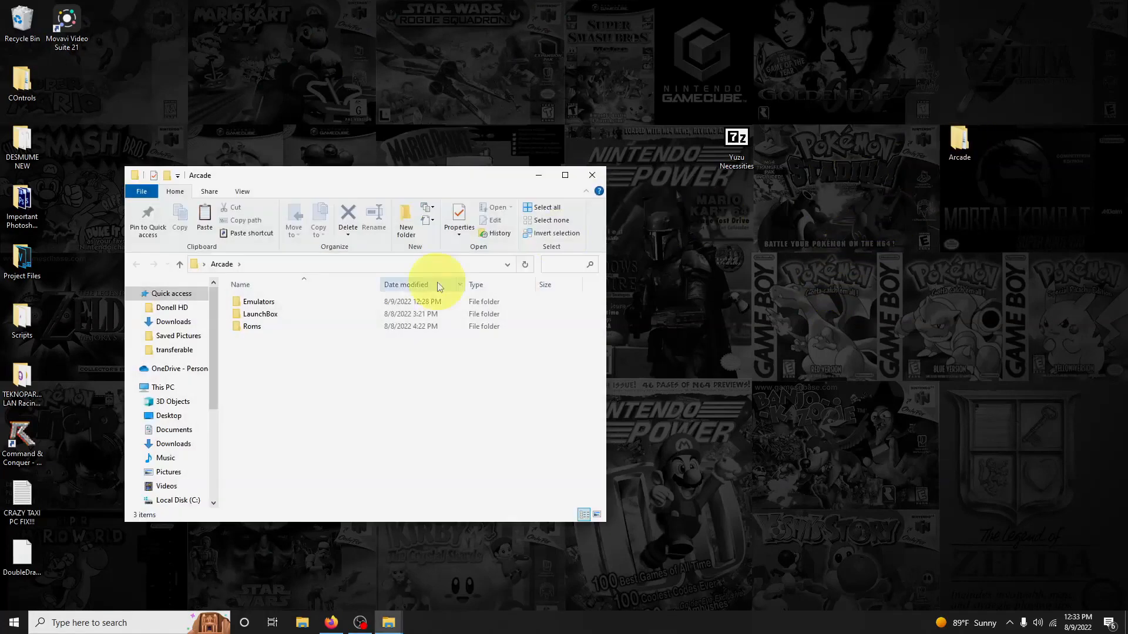
- Open Yuzu Necessities.zip in 7-Zip and select its yuzu folder for extraction into Arcade\Emulators
double_click(735, 139)
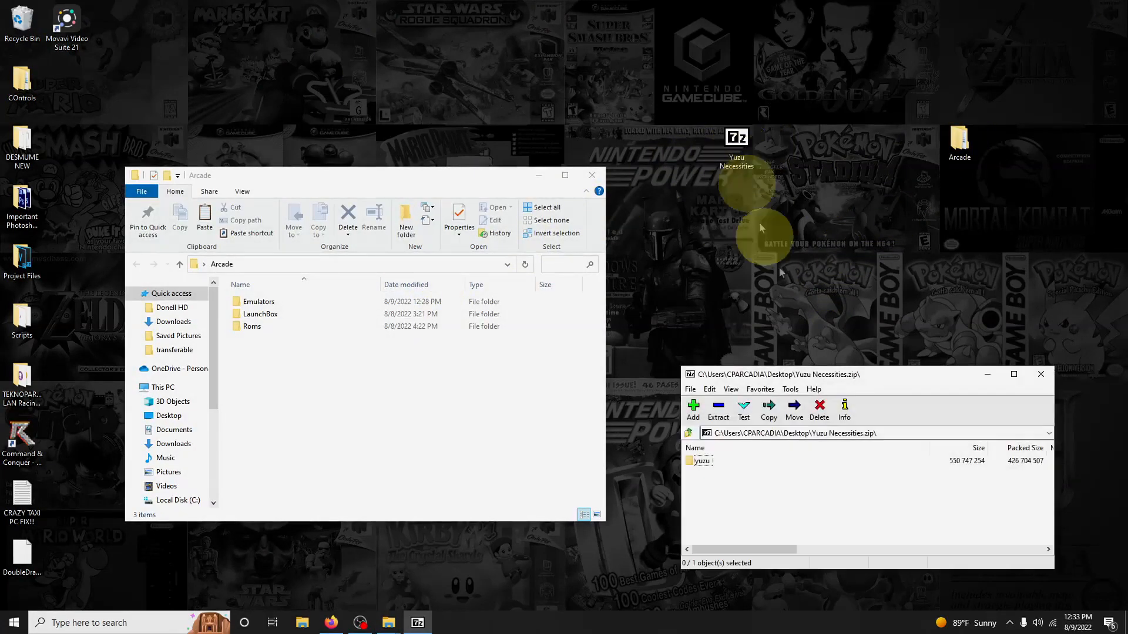
click(701, 461)
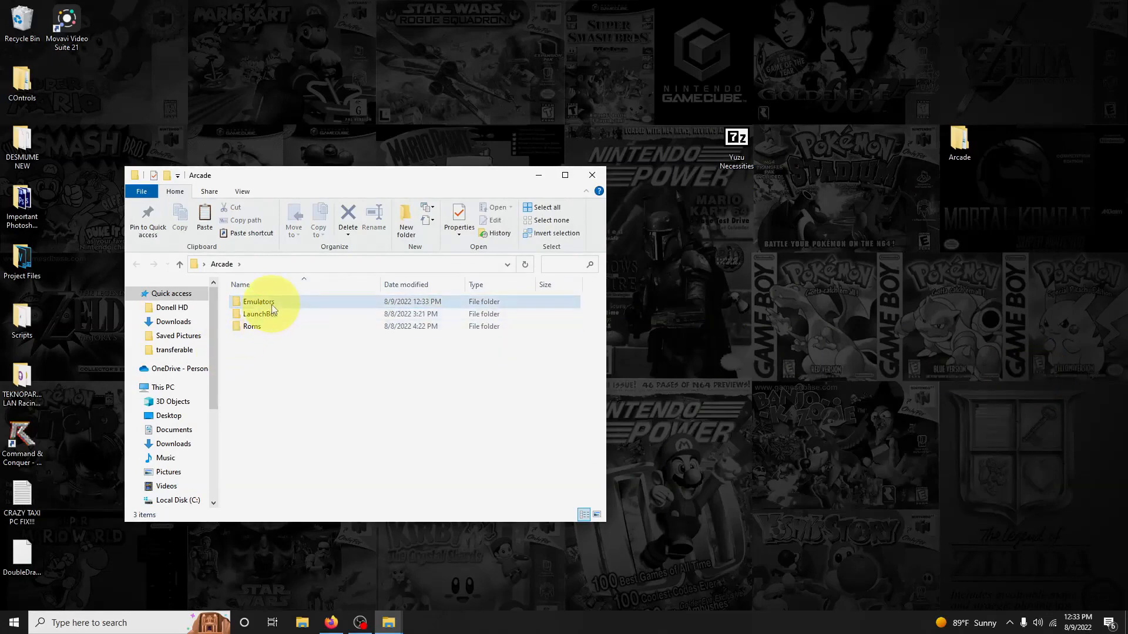
- Launch yuzu.exe from Arcade\Emulators\yuzu\yuzu-windows-mvsc for its first run
double_click(258, 301)
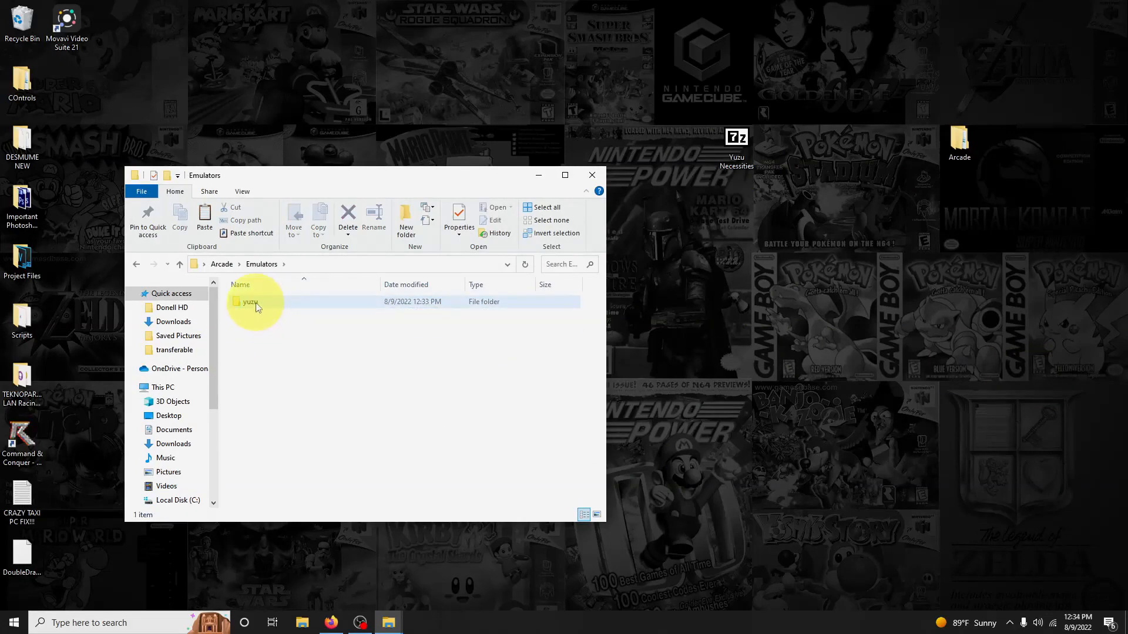
double_click(249, 301)
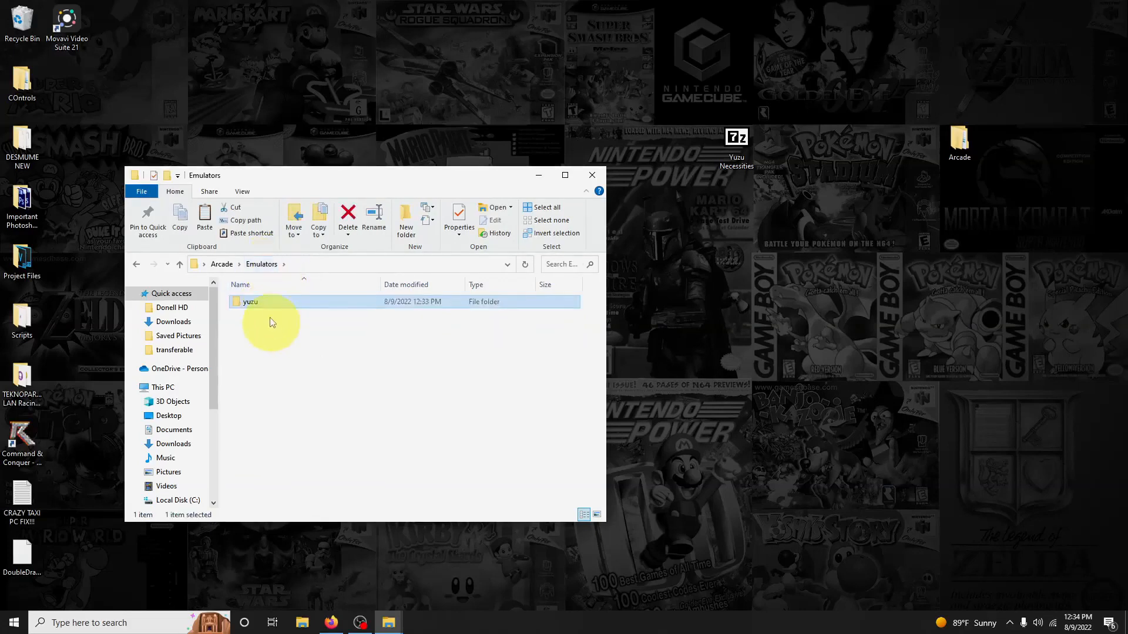
double_click(251, 300)
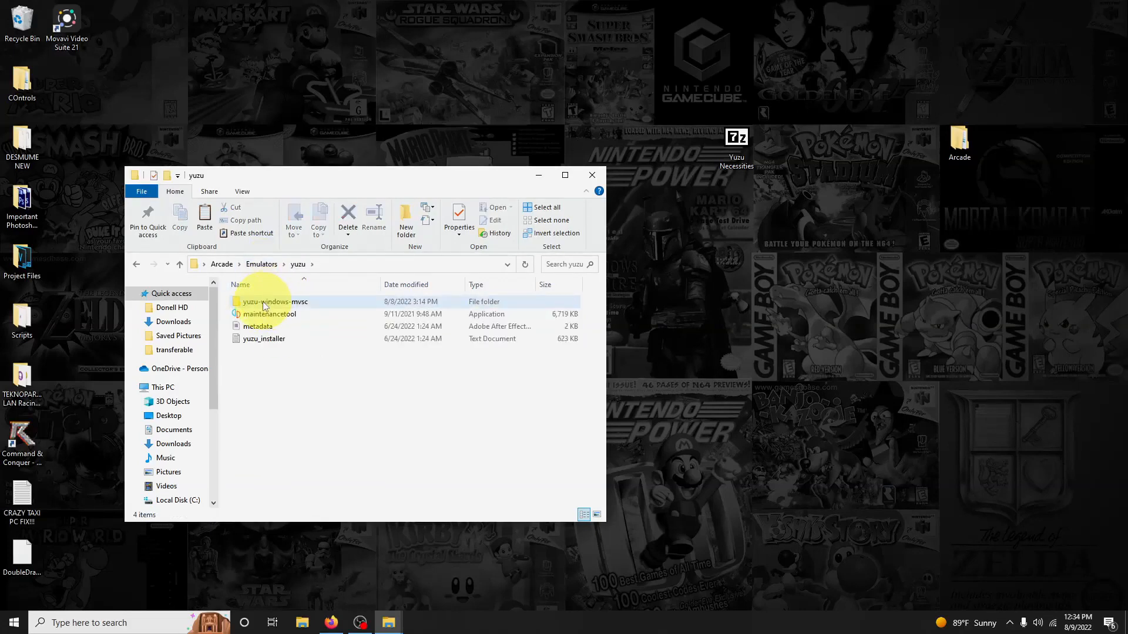
double_click(275, 302)
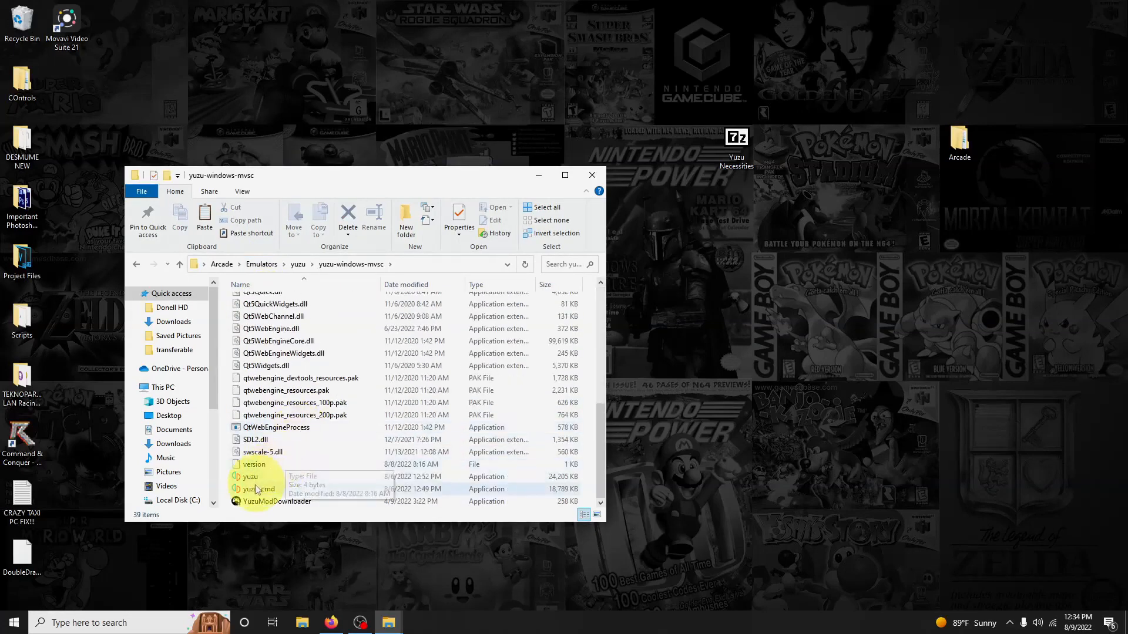
double_click(249, 477)
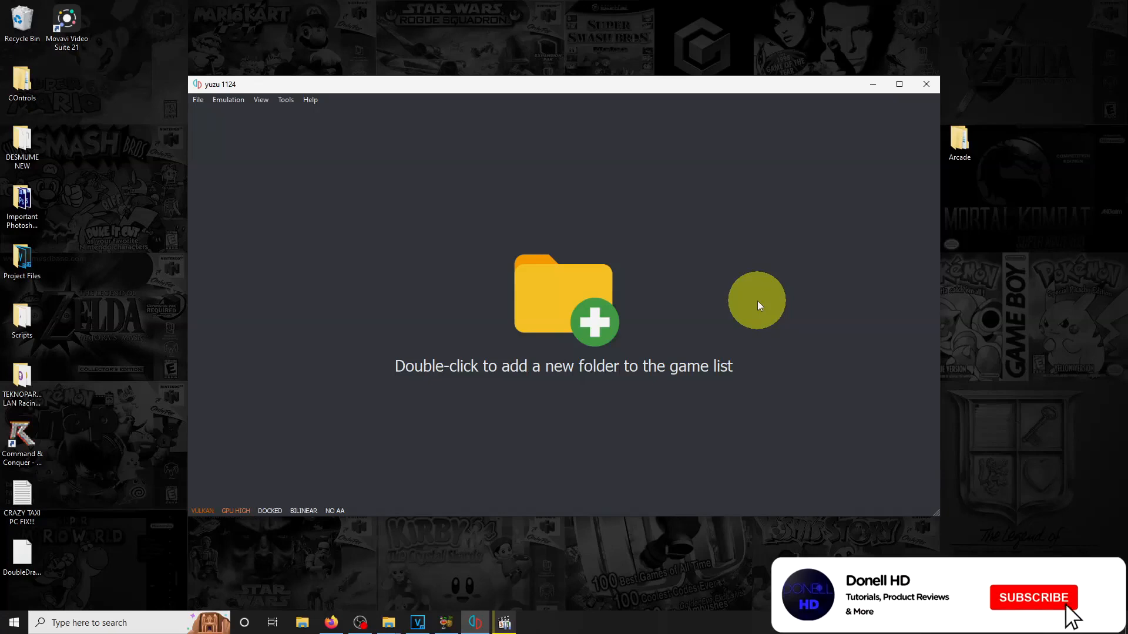
- Bring the yuzu window with its empty game list into focus
click(1033, 597)
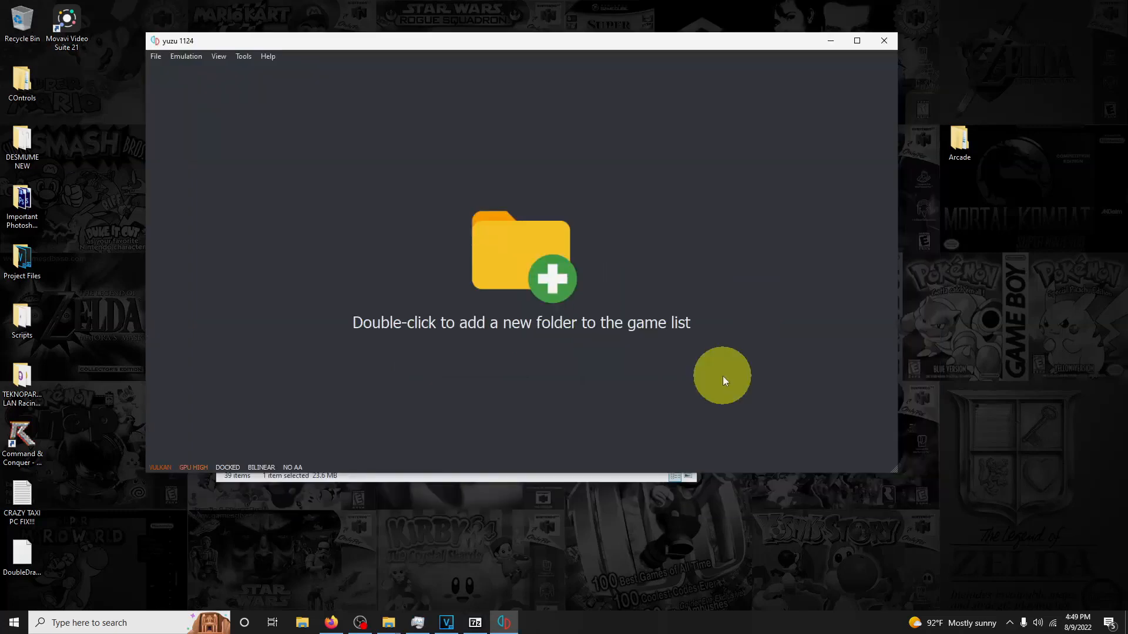
mouse_move(905, 182)
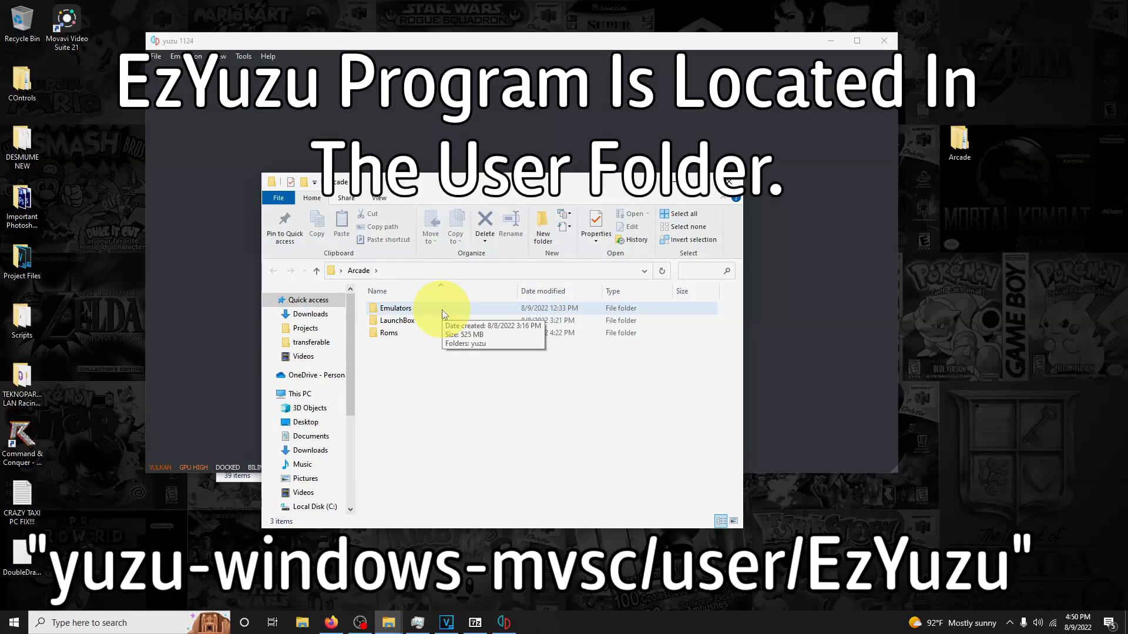
- Launch EzYuzu.exe from yuzu-windows-mvsc\User\EzYuzu
double_click(395, 308)
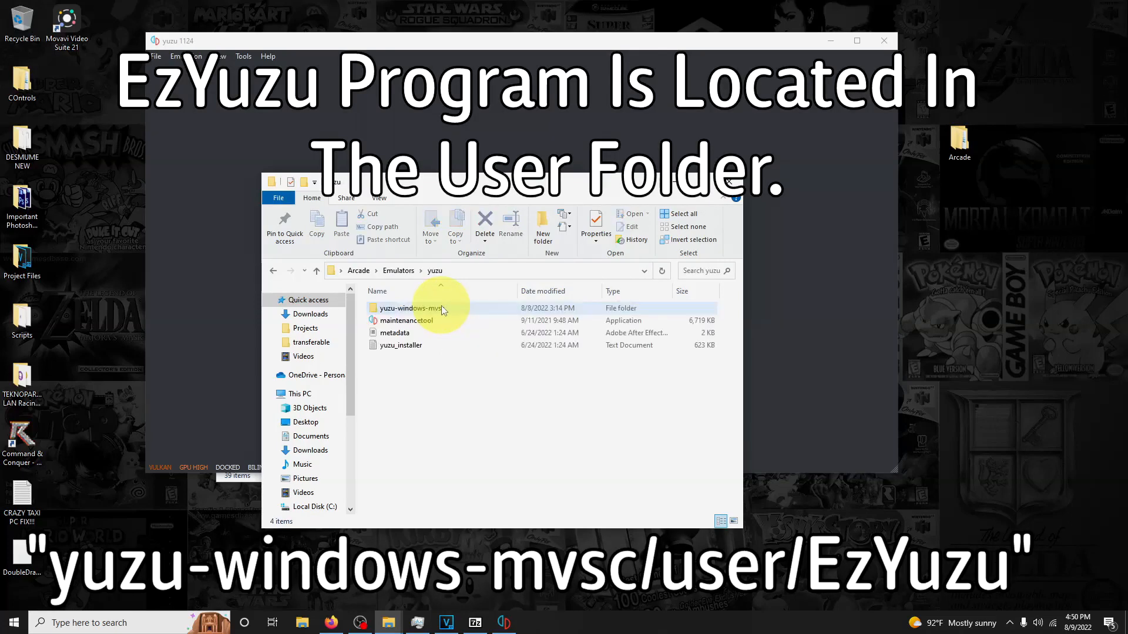
double_click(411, 307)
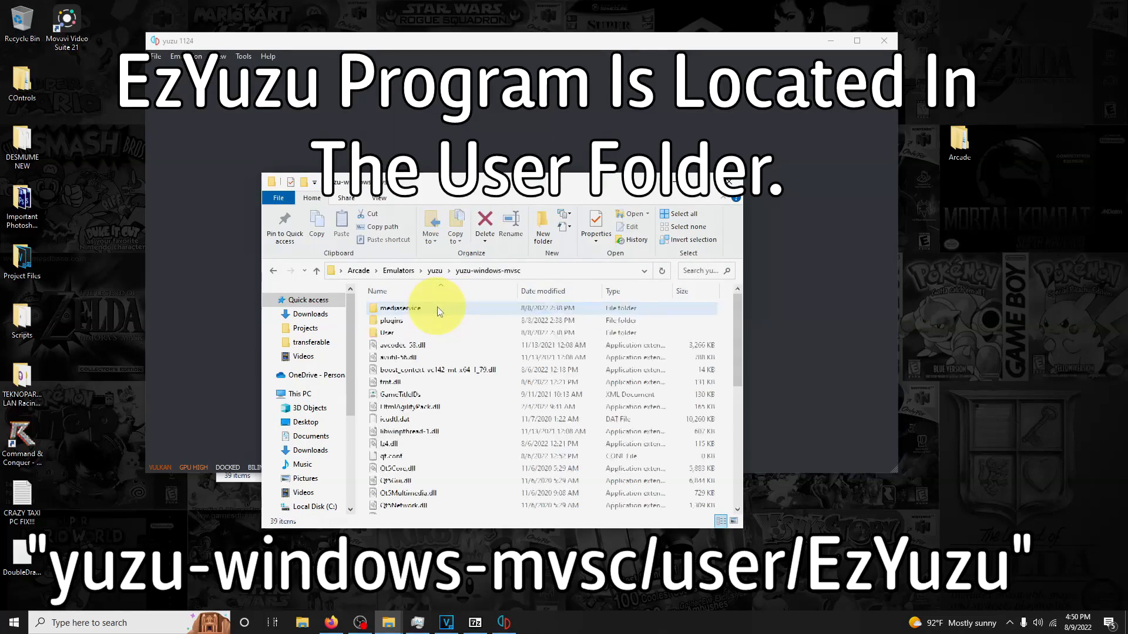
mouse_move(437, 321)
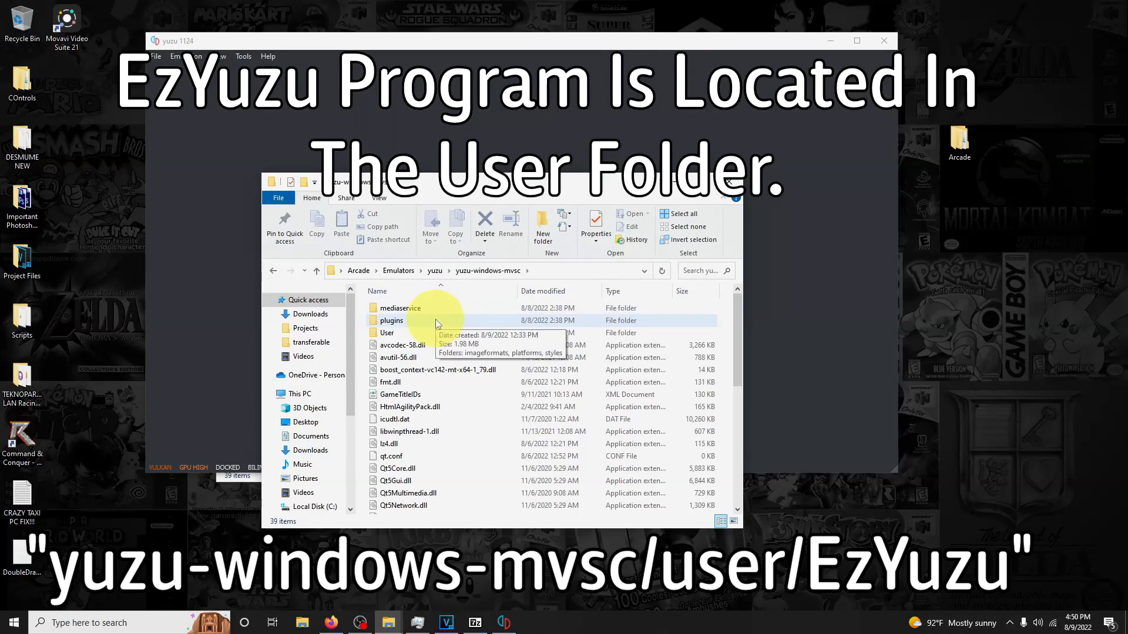
double_click(387, 333)
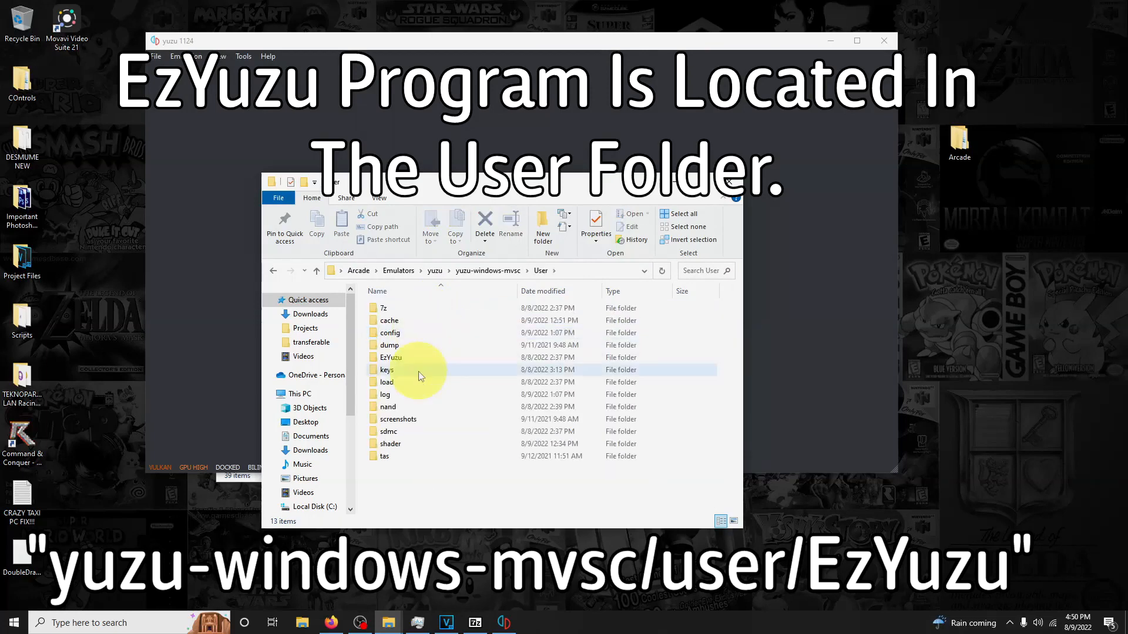
double_click(390, 357)
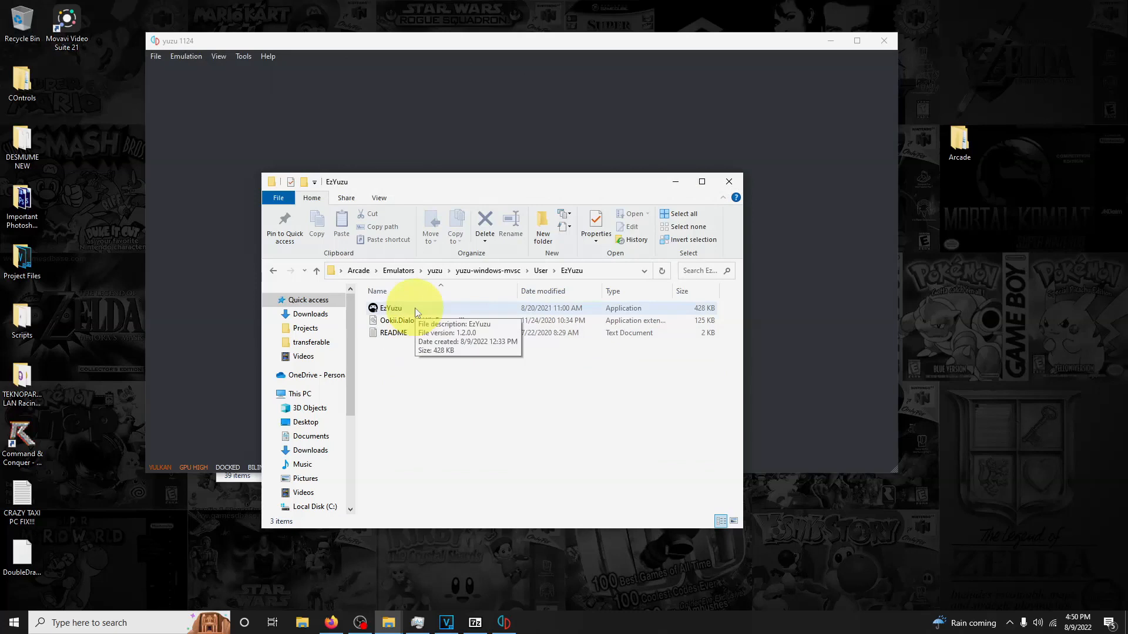
double_click(390, 307)
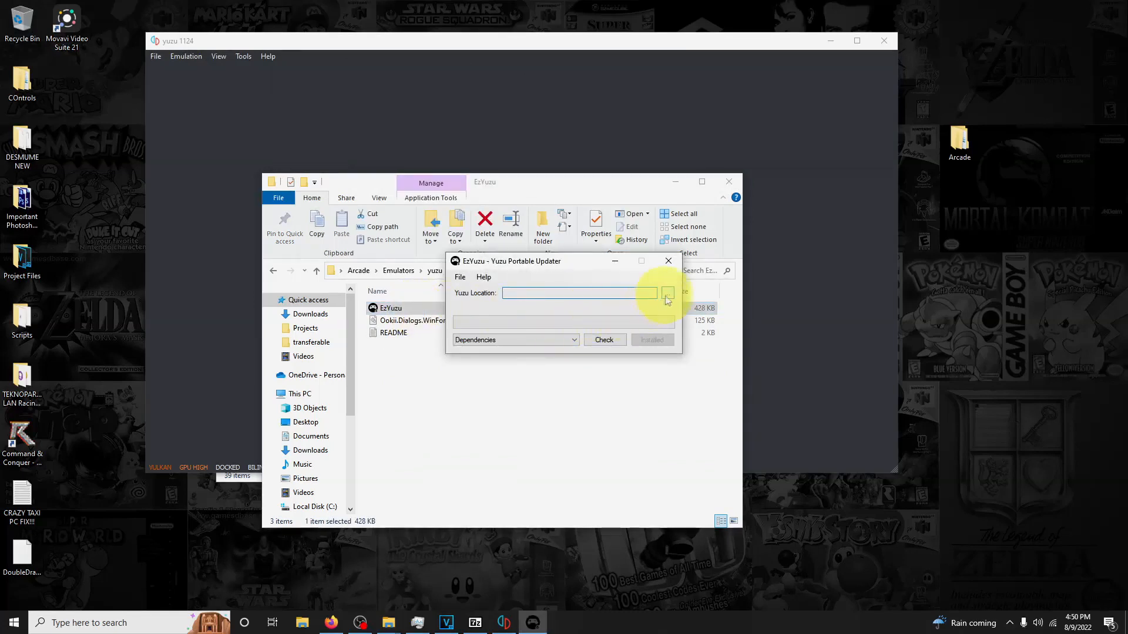
- Set EzYuzu's Yuzu Location to the Emulators\yuzu-windows-mvsc folder
click(666, 293)
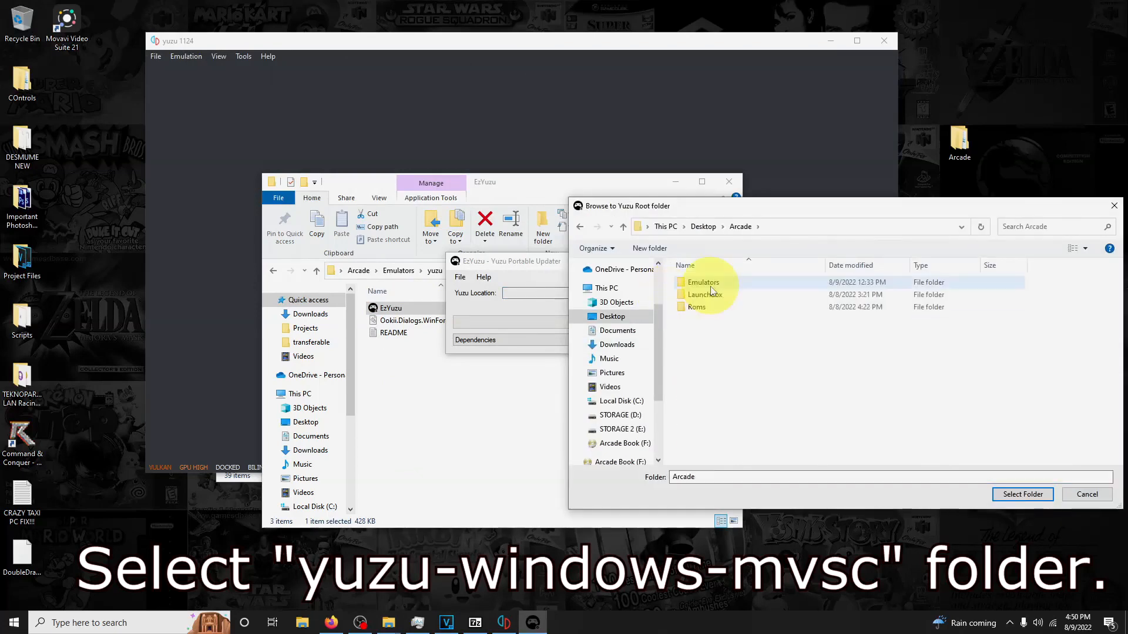
double_click(702, 282)
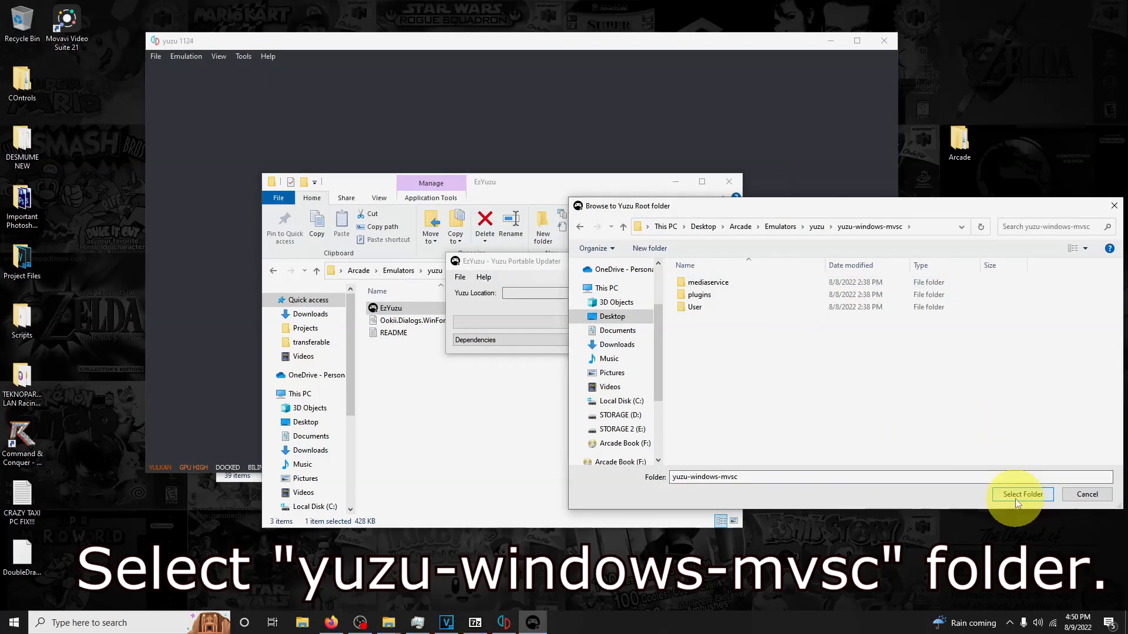
click(1023, 493)
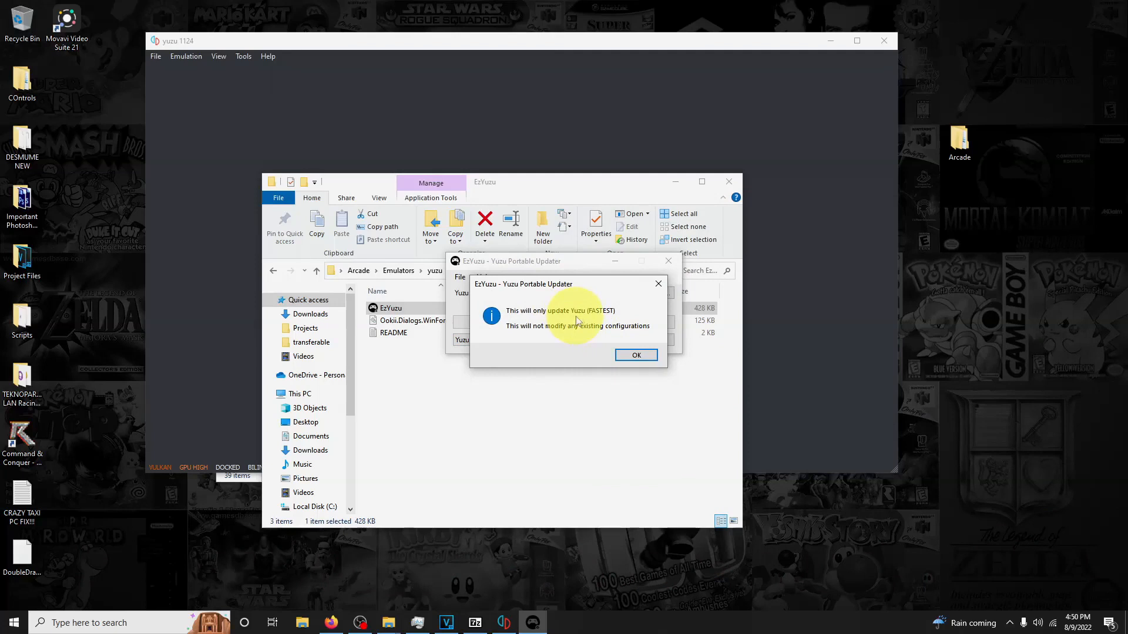
mouse_move(627, 355)
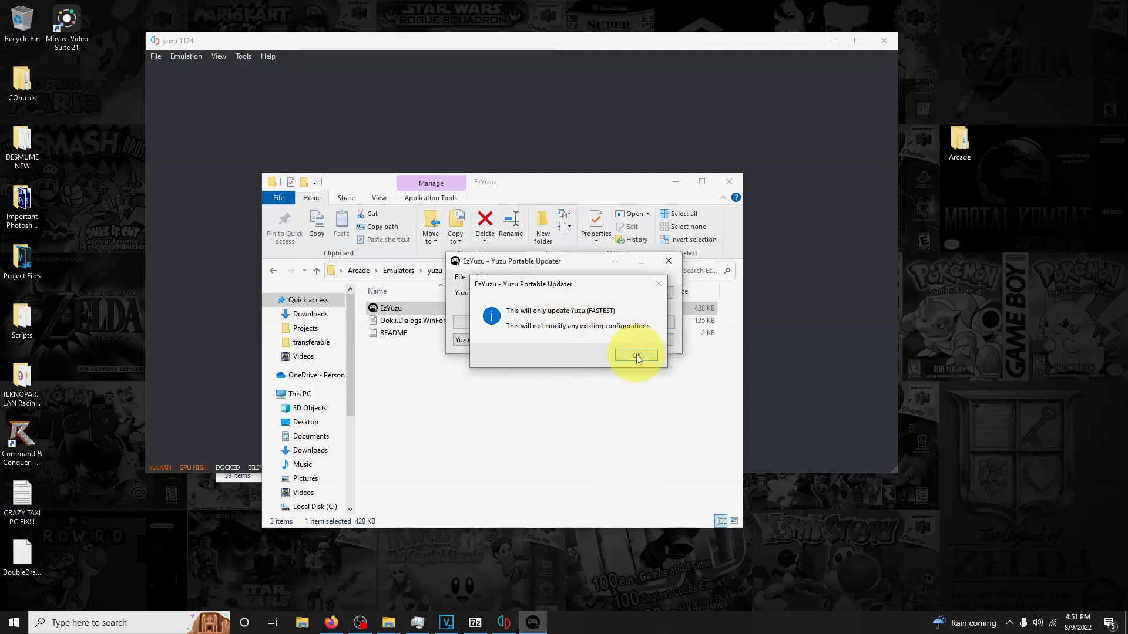
- Run the yuzu update, close EzYuzu and its folder window, and return to yuzu
click(636, 355)
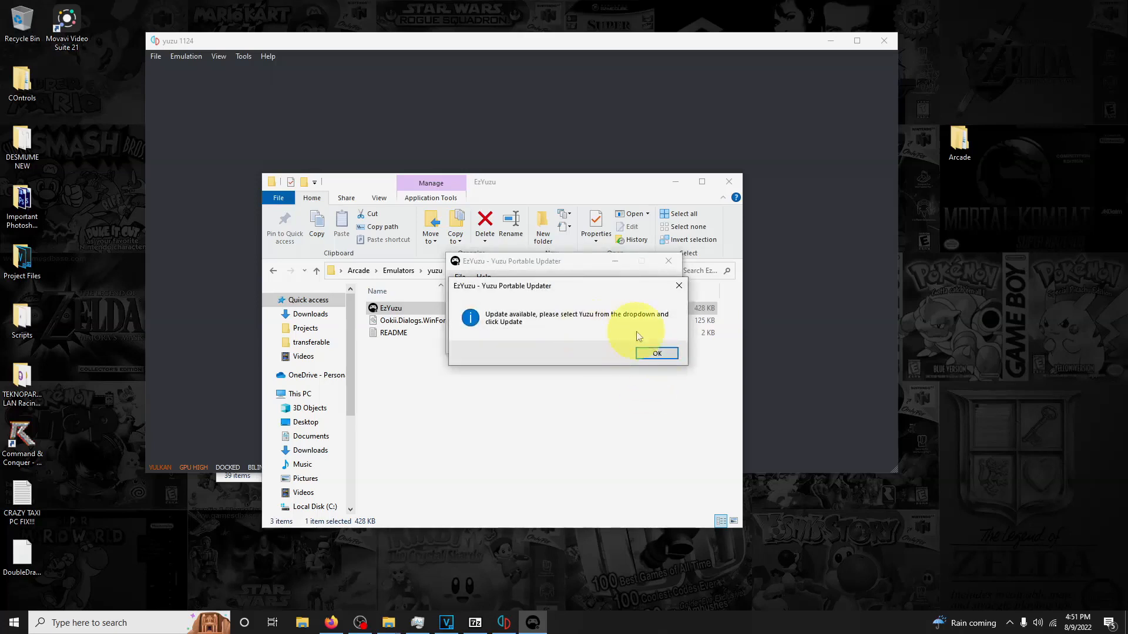
mouse_move(607, 341)
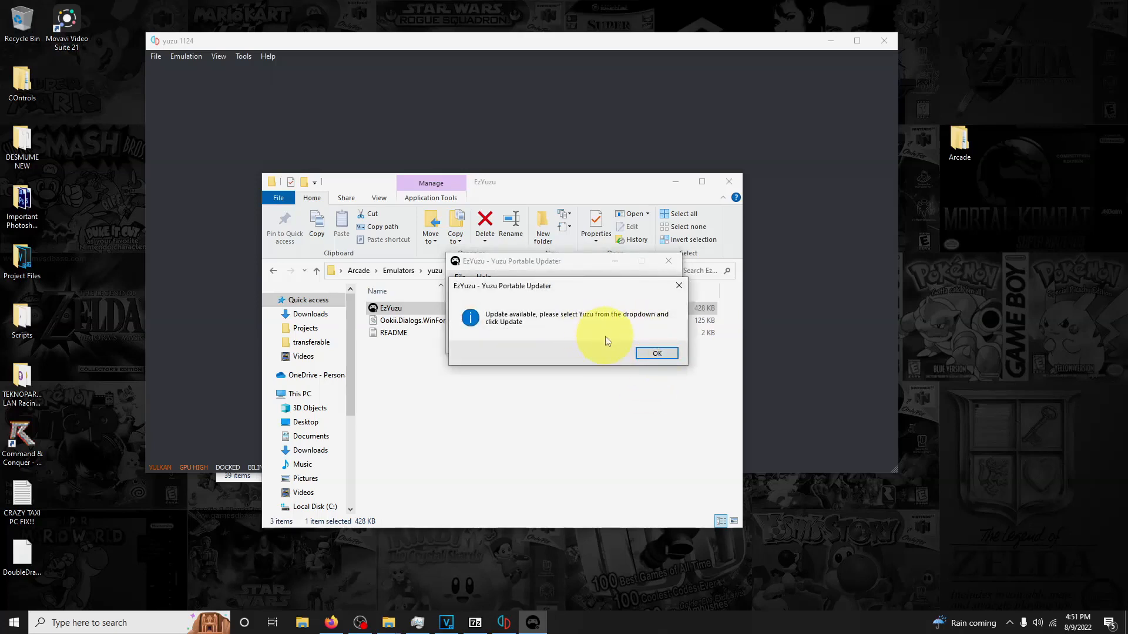
click(656, 352)
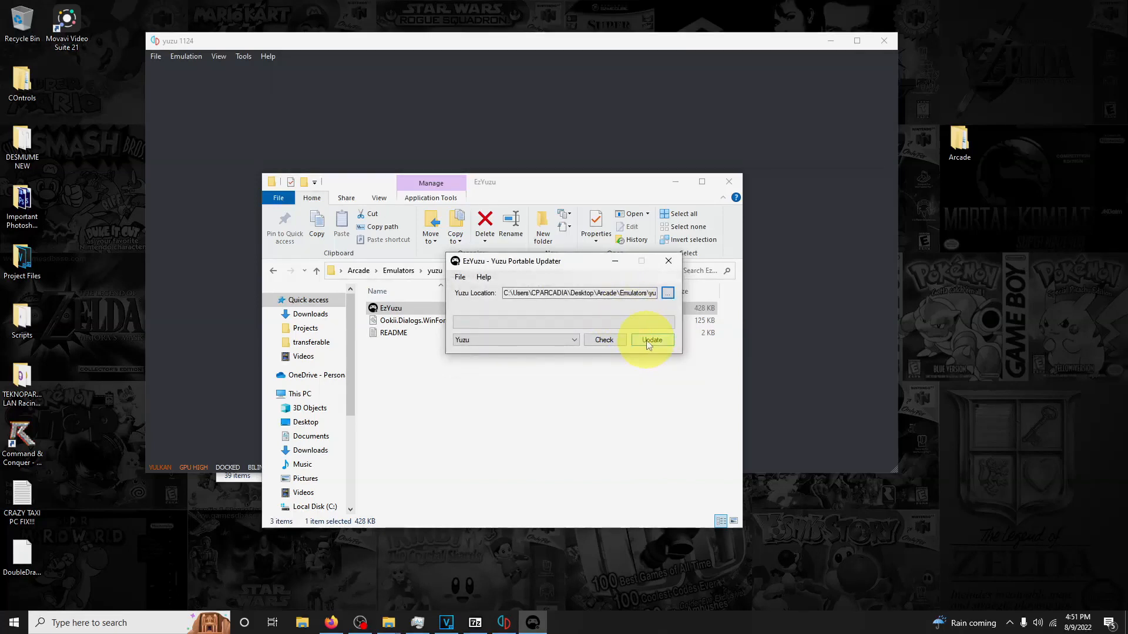
click(652, 339)
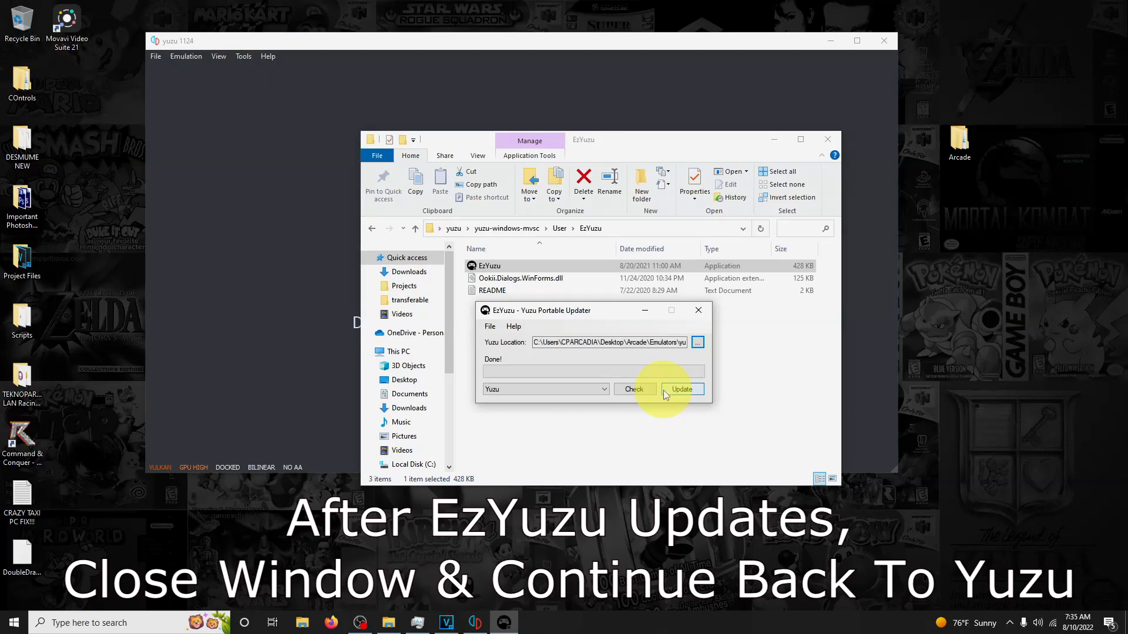
click(698, 310)
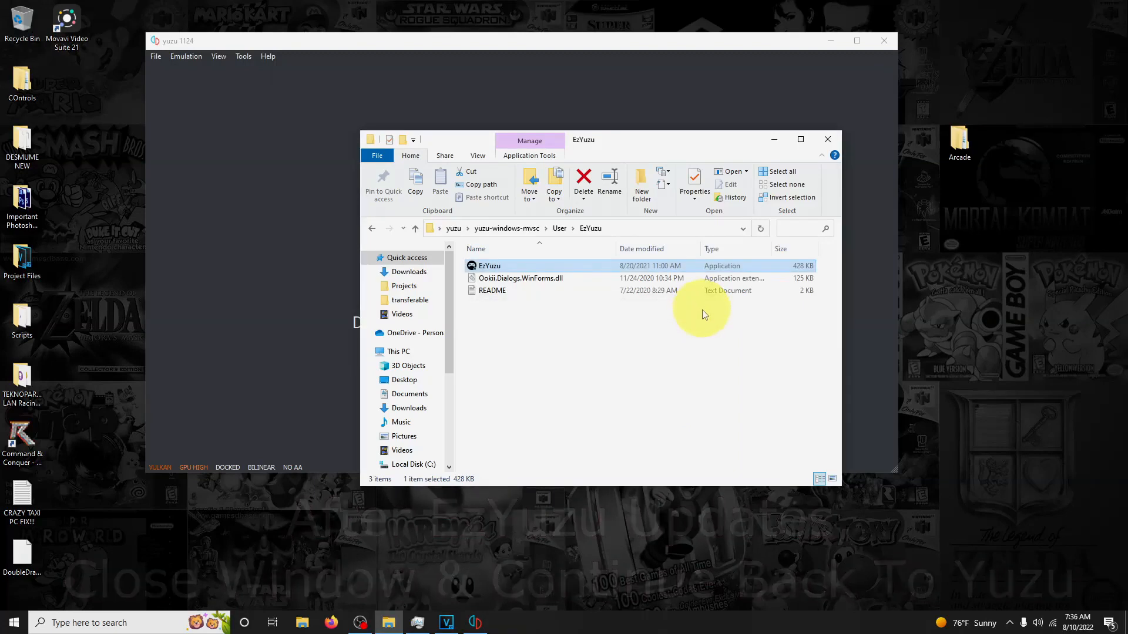
click(827, 139)
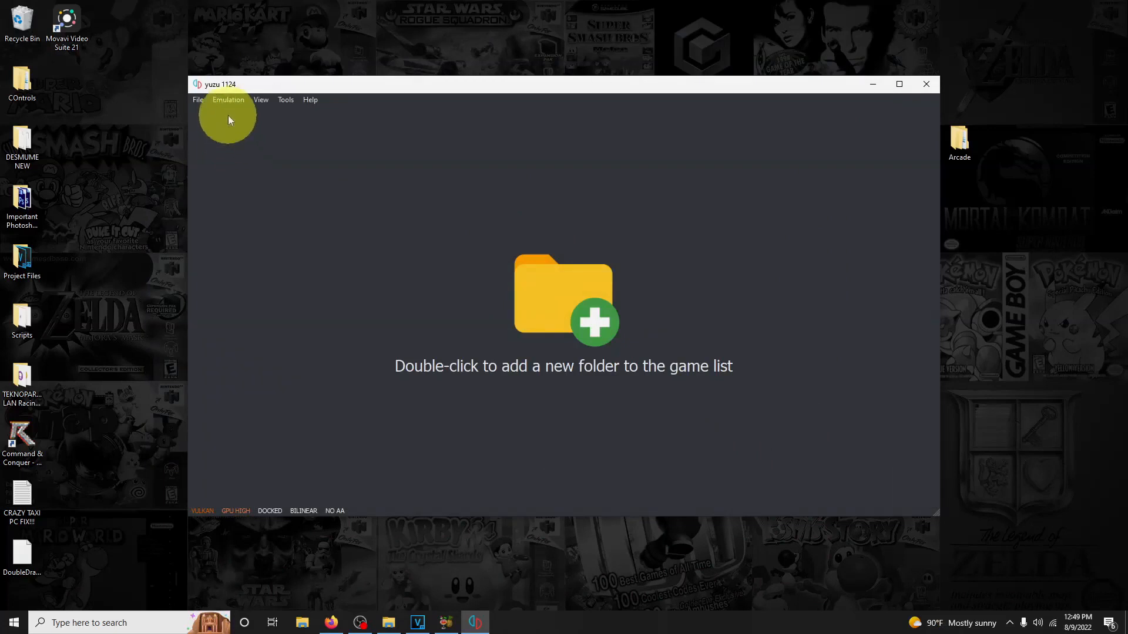
click(228, 99)
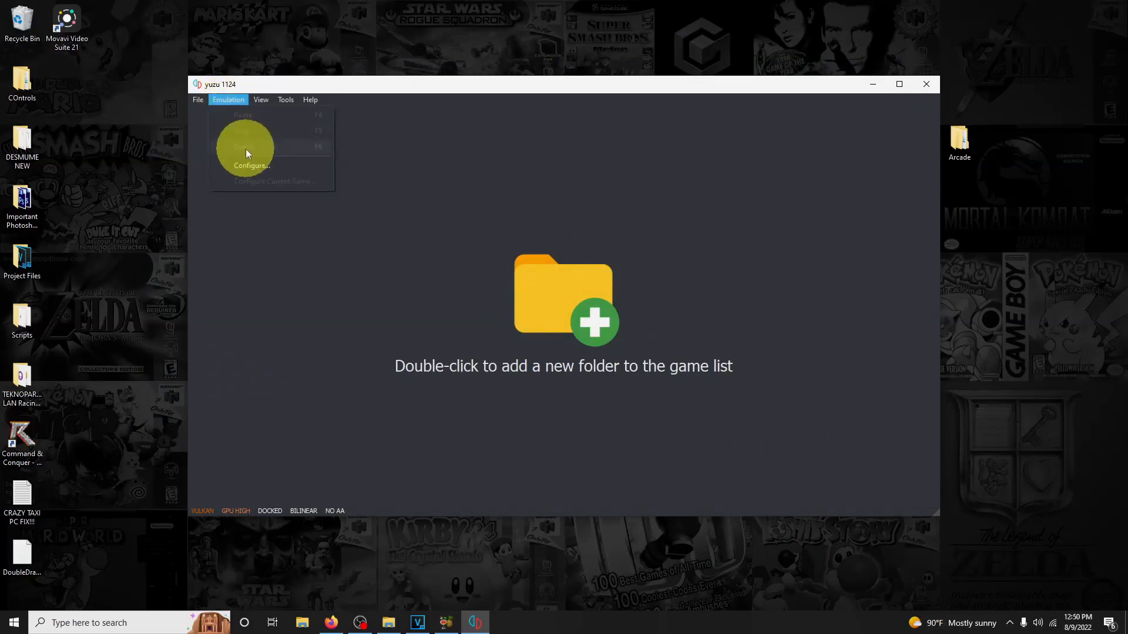
- Set Player 1's input device to Xbox One Controller 0 in yuzu's Controls settings and confirm
click(252, 165)
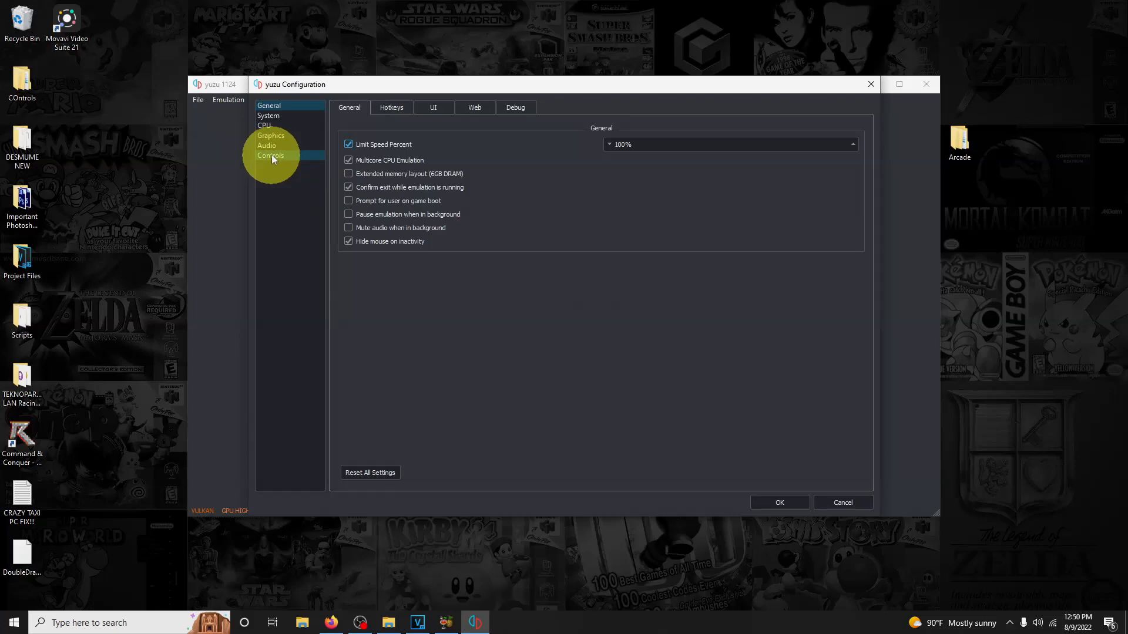
click(271, 155)
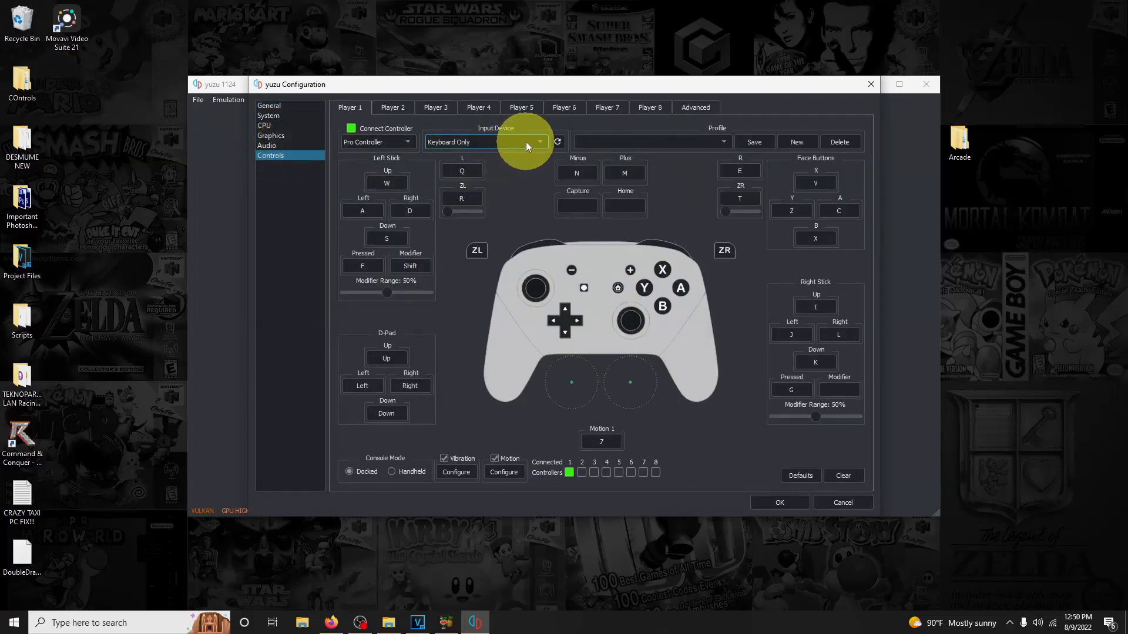
click(541, 143)
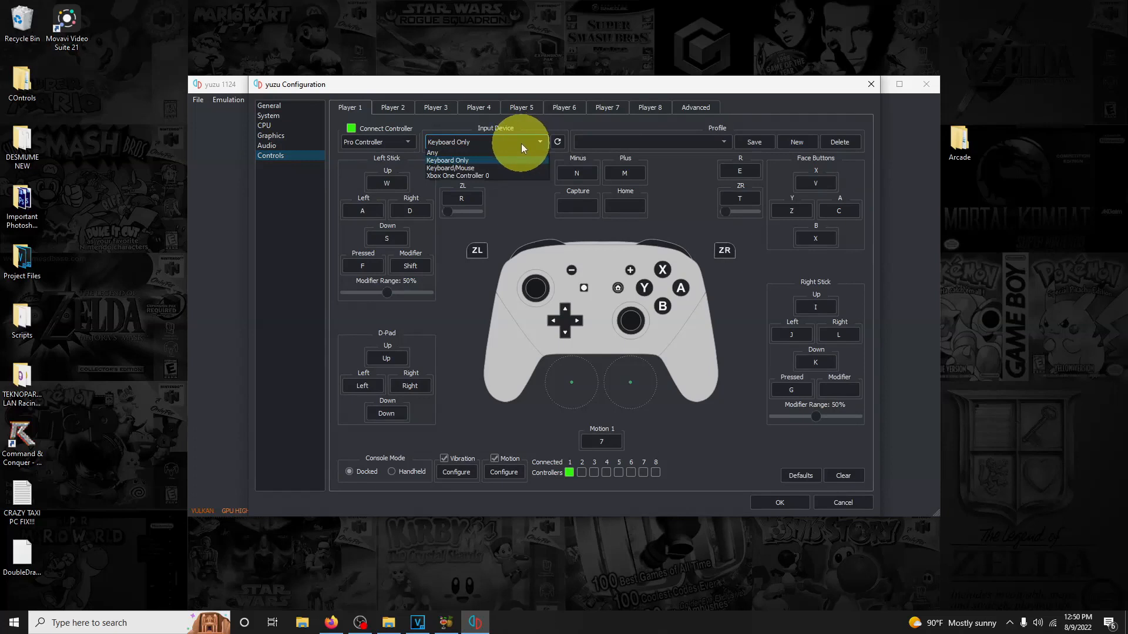
mouse_move(469, 176)
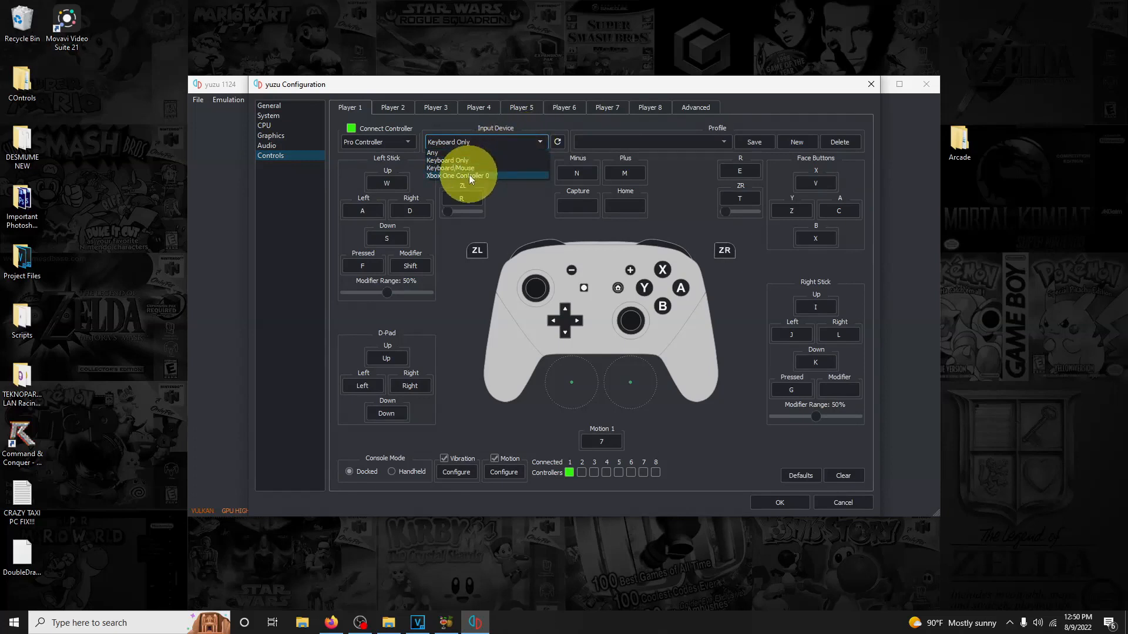
click(459, 176)
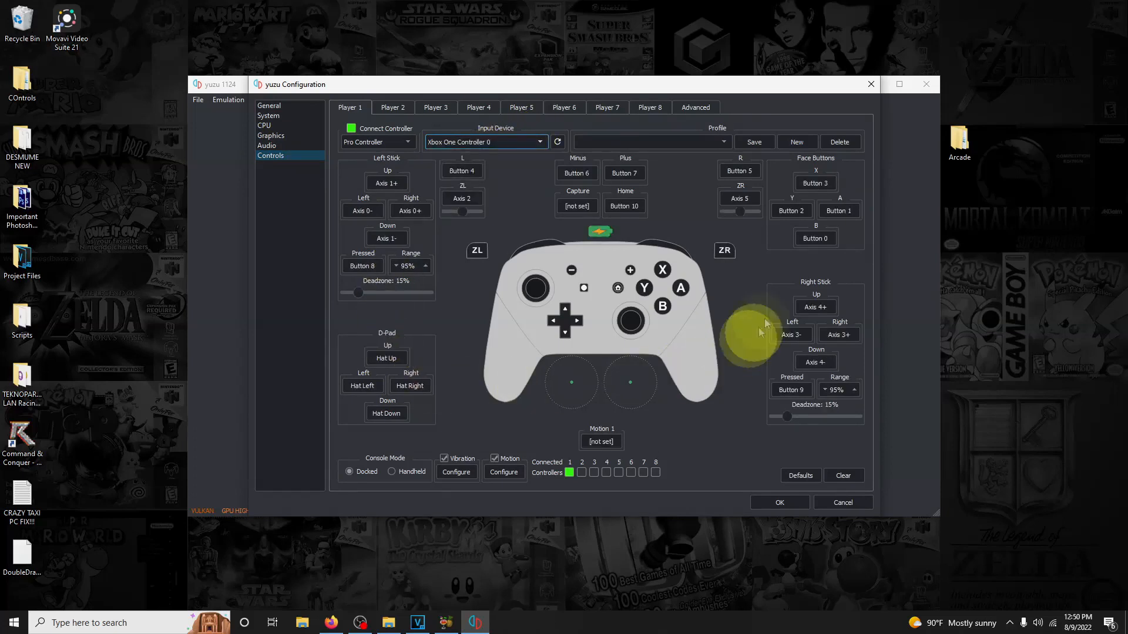
mouse_move(527, 199)
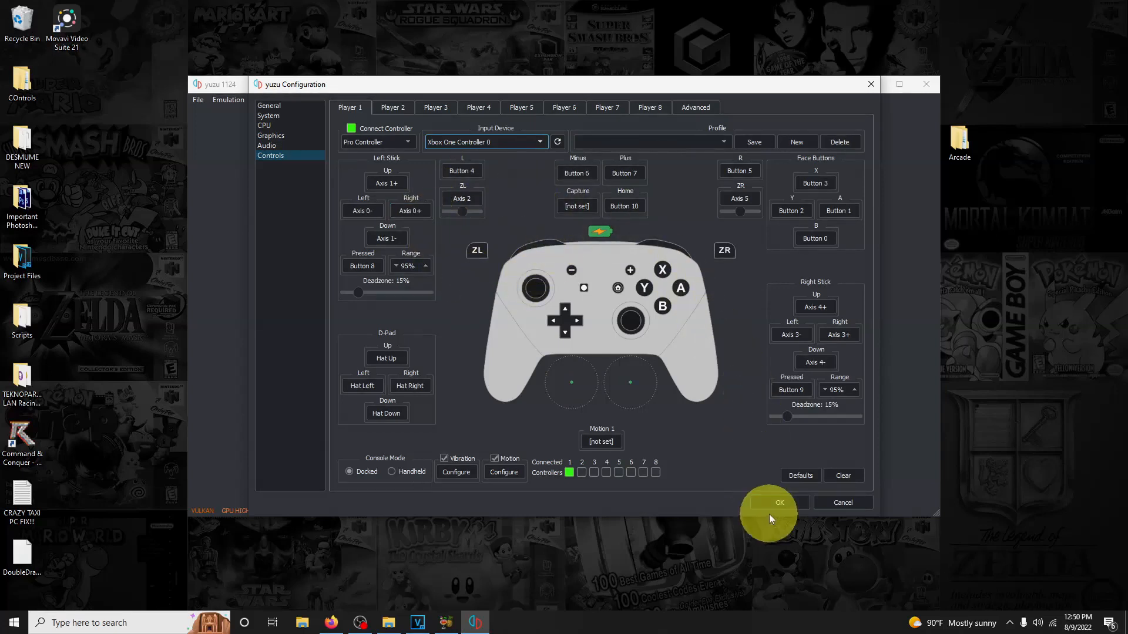
click(780, 503)
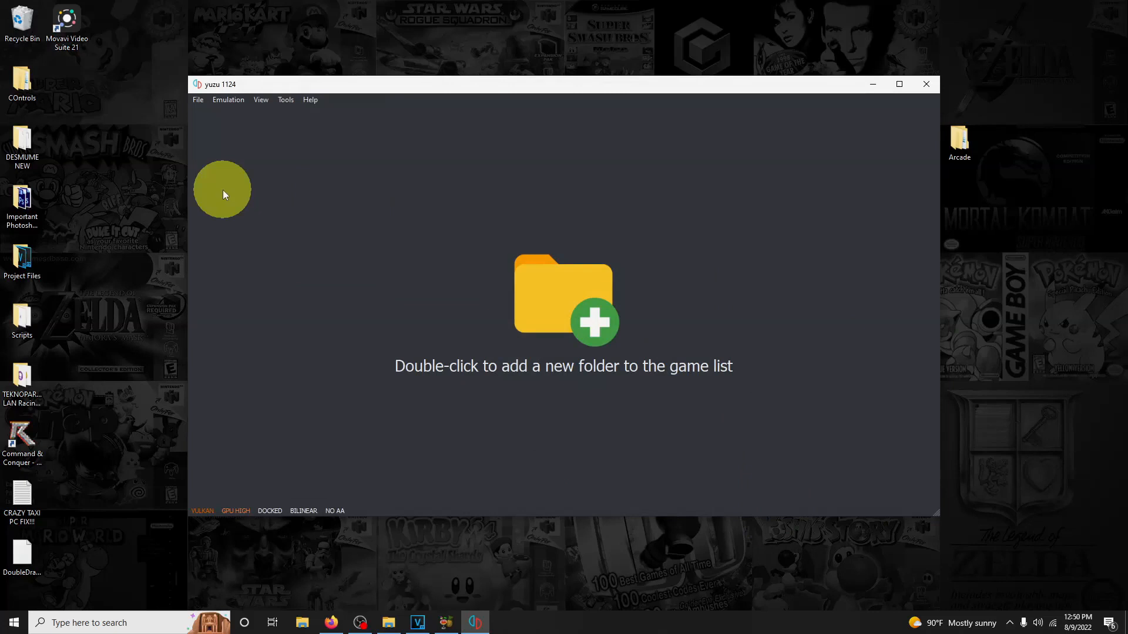
mouse_move(228, 110)
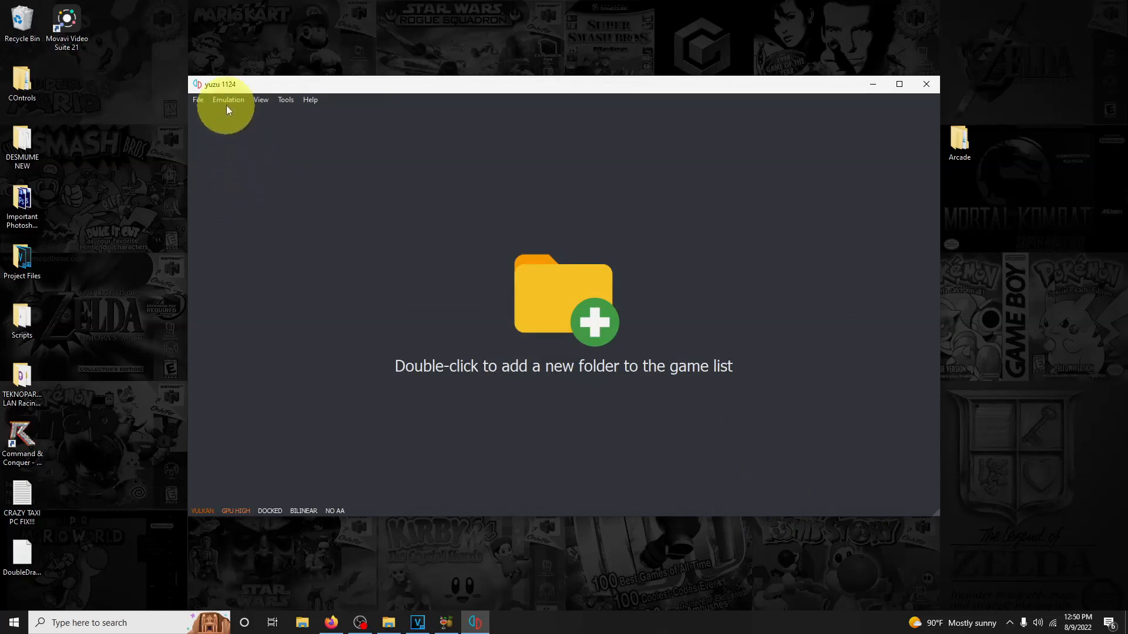
- Change yuzu's graphics API from OpenGL to Vulkan in the Graphics settings
click(228, 99)
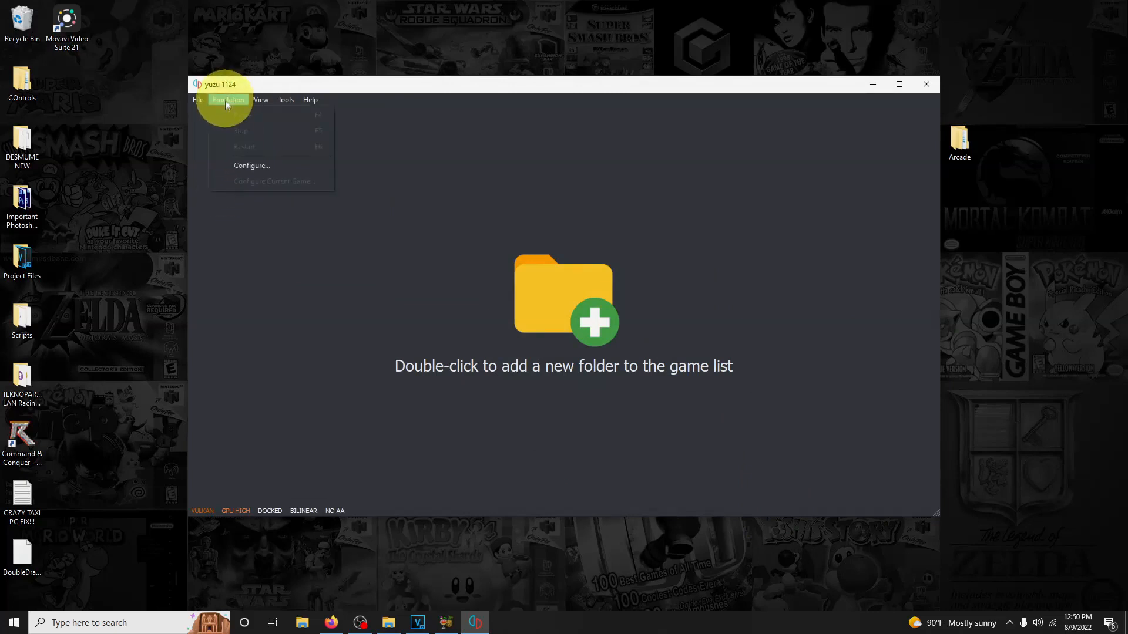
click(252, 165)
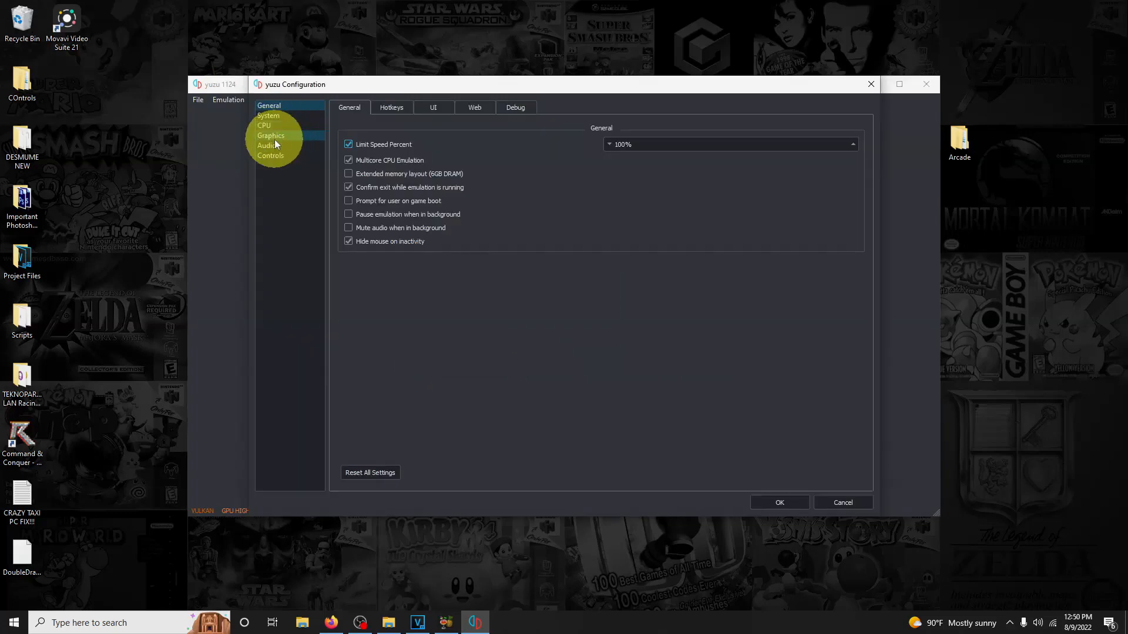
click(270, 135)
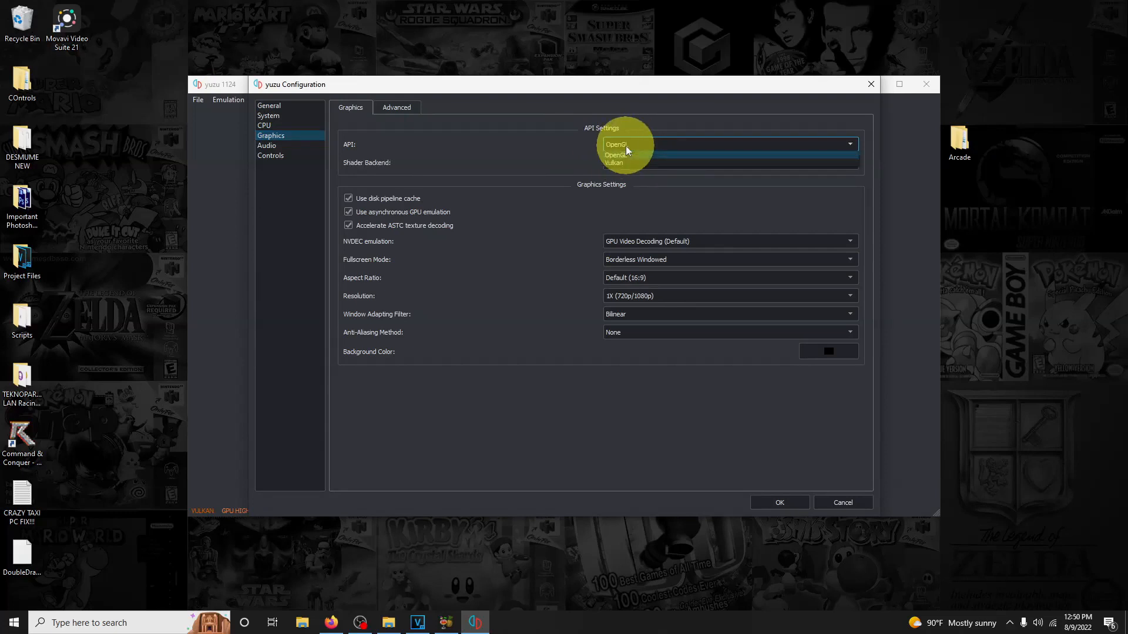
click(613, 162)
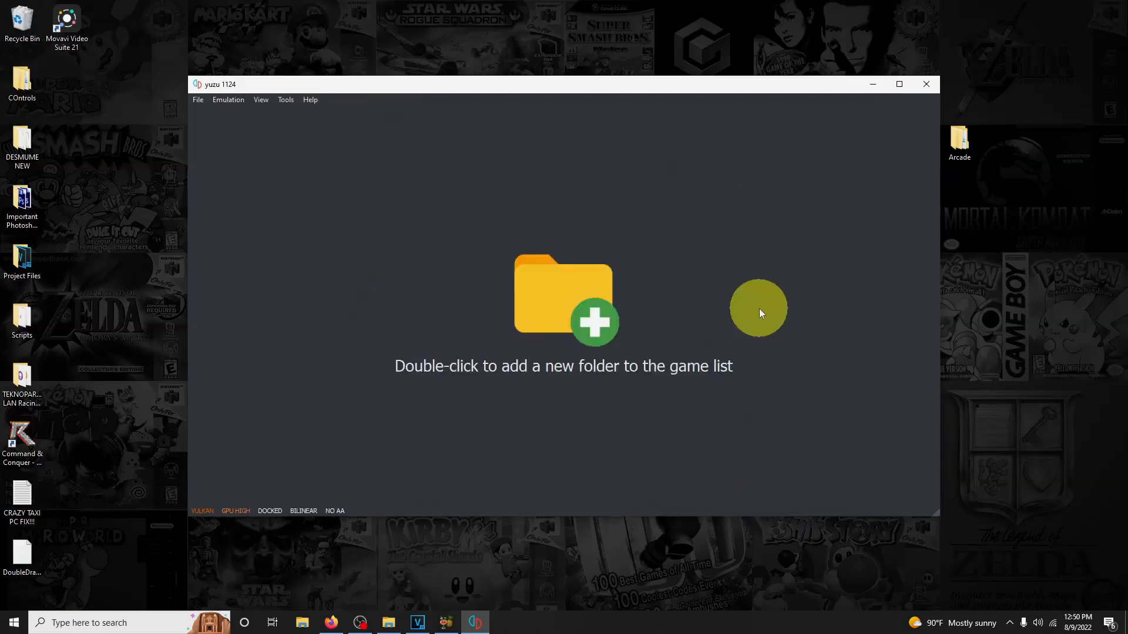
mouse_move(406, 414)
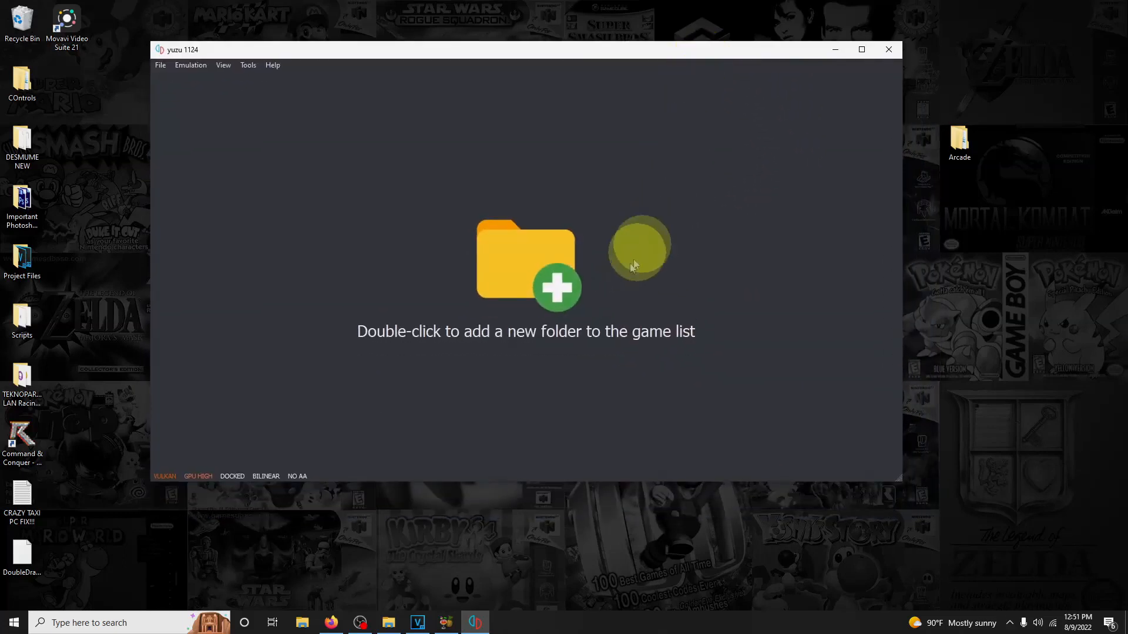
- Add Desktop\Arcade\Roms as yuzu's game folder, listing three games including Mario Kart 8 Deluxe
double_click(527, 262)
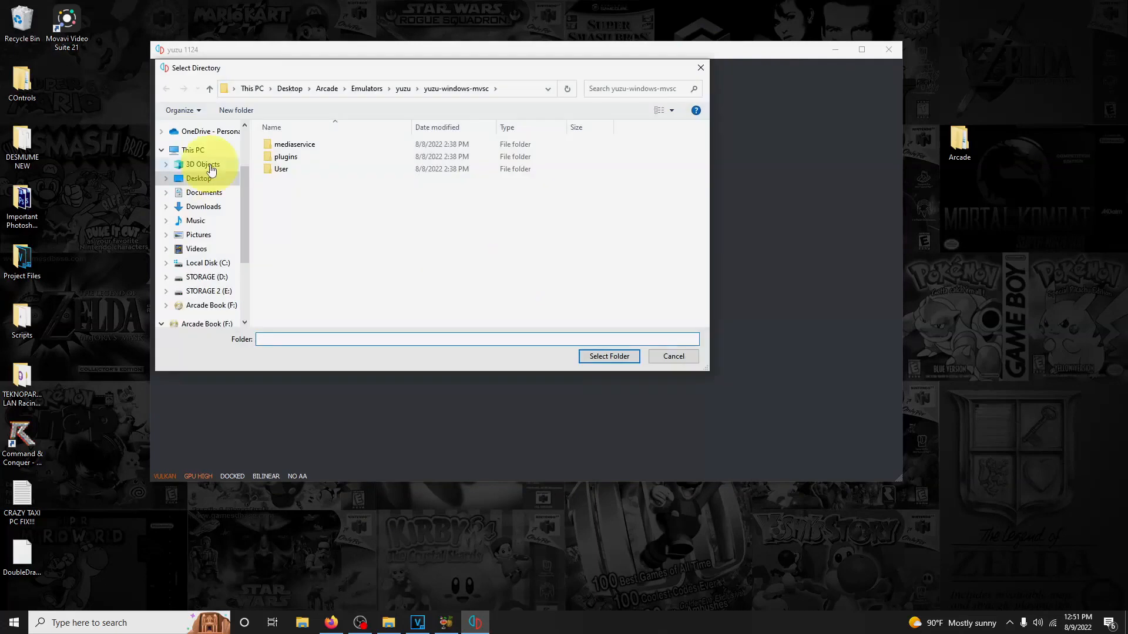
click(198, 178)
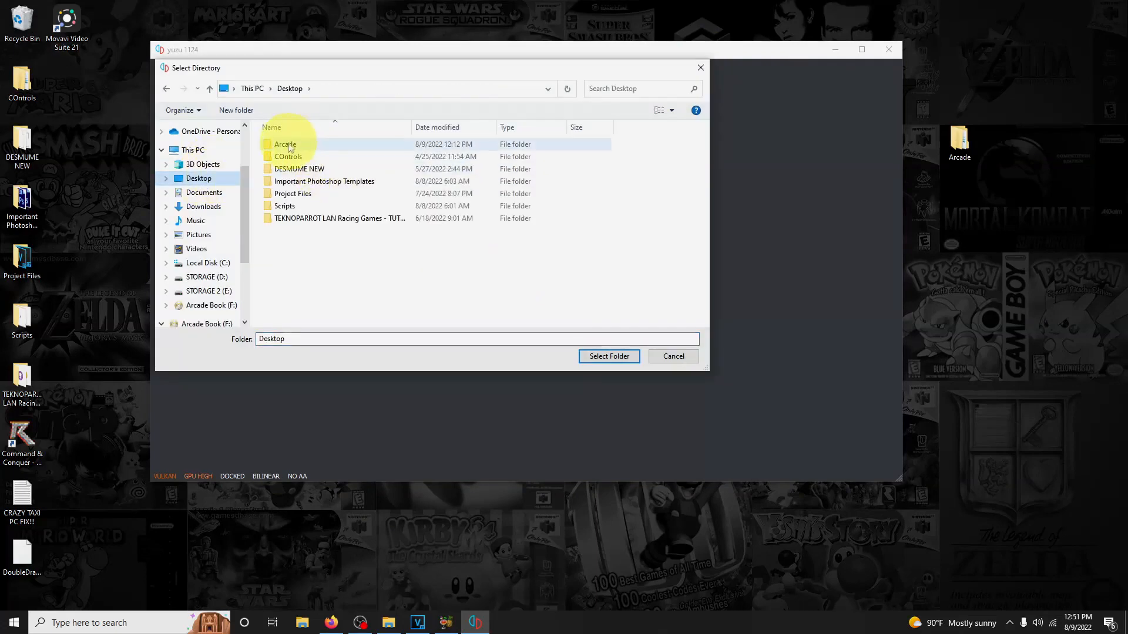
double_click(285, 143)
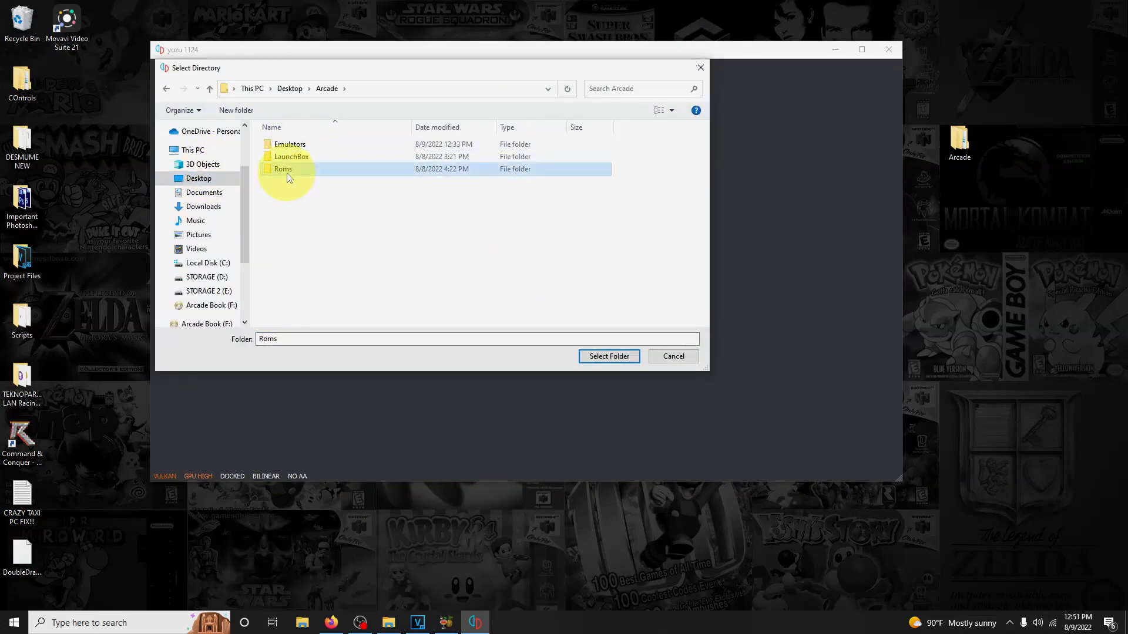
click(609, 356)
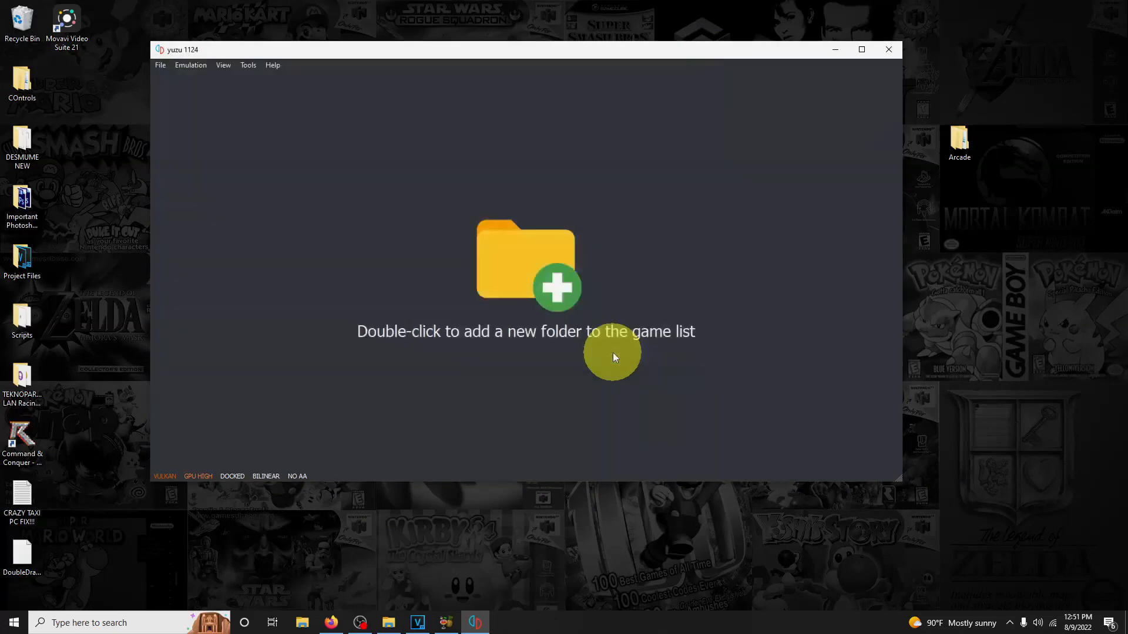
double_click(524, 266)
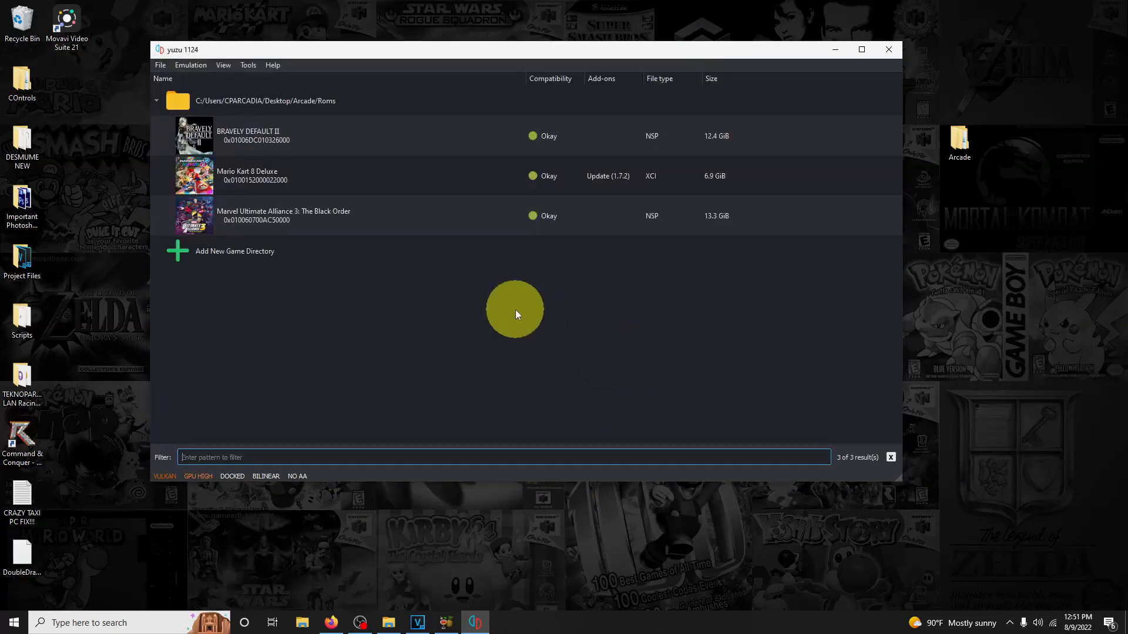
mouse_move(843, 298)
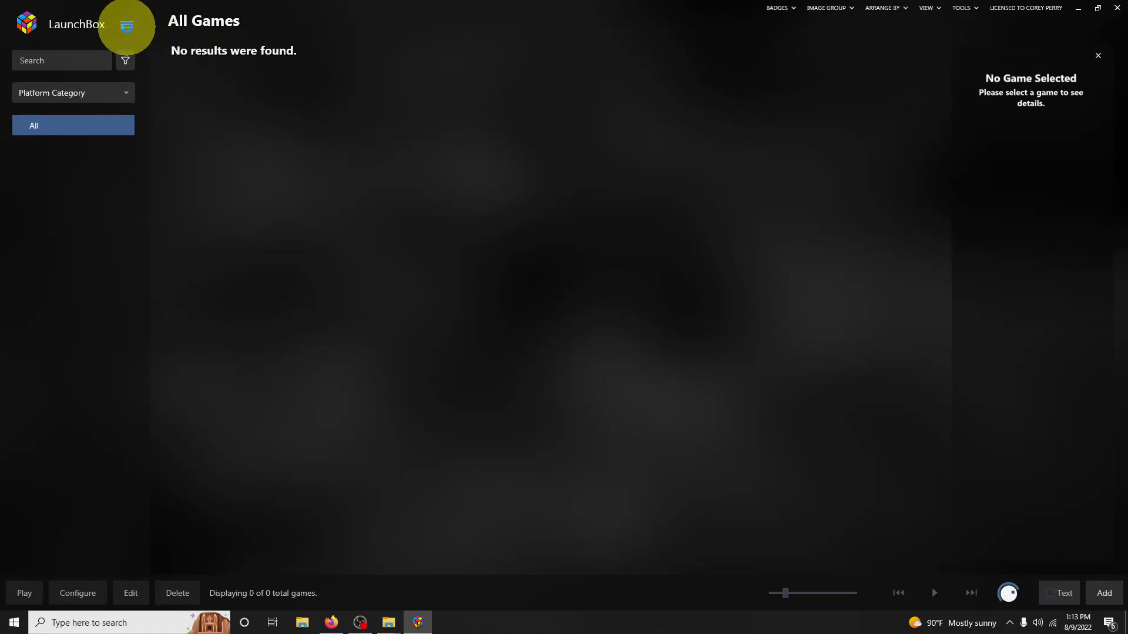
- Start a new LaunchBox emulator entry named Yuzu via Tools > Manage > Emulators
click(124, 23)
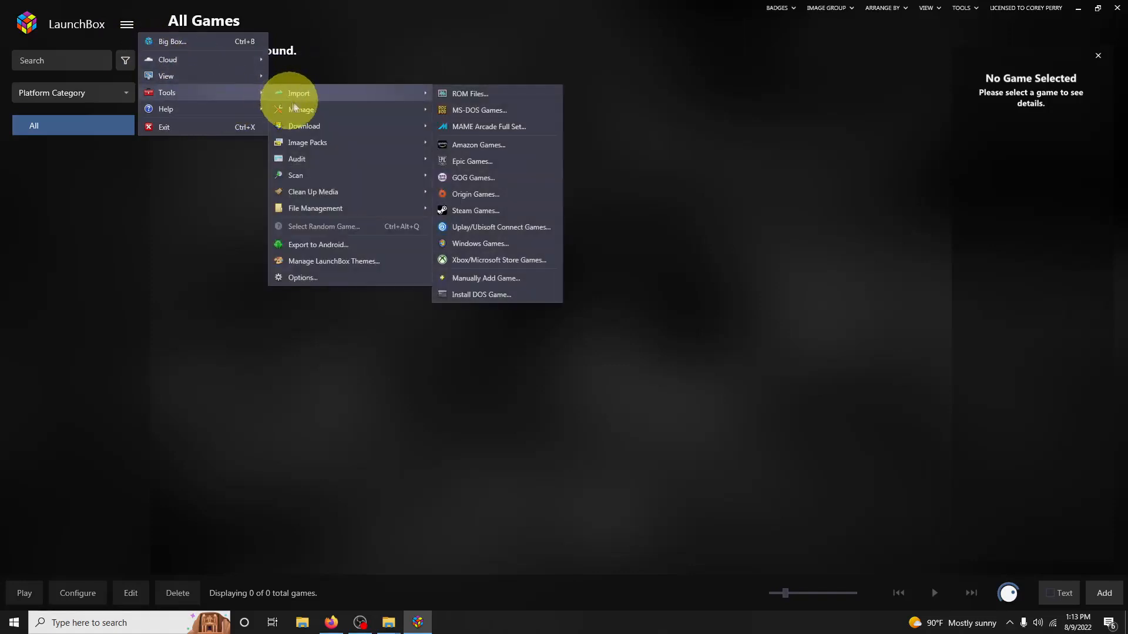
click(308, 109)
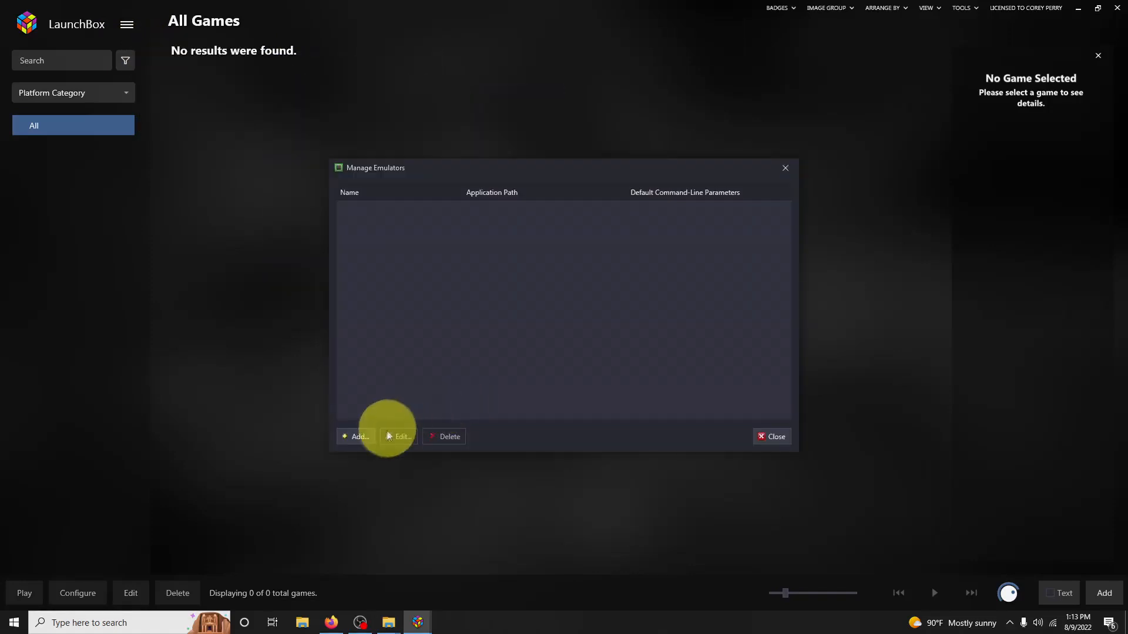
click(356, 436)
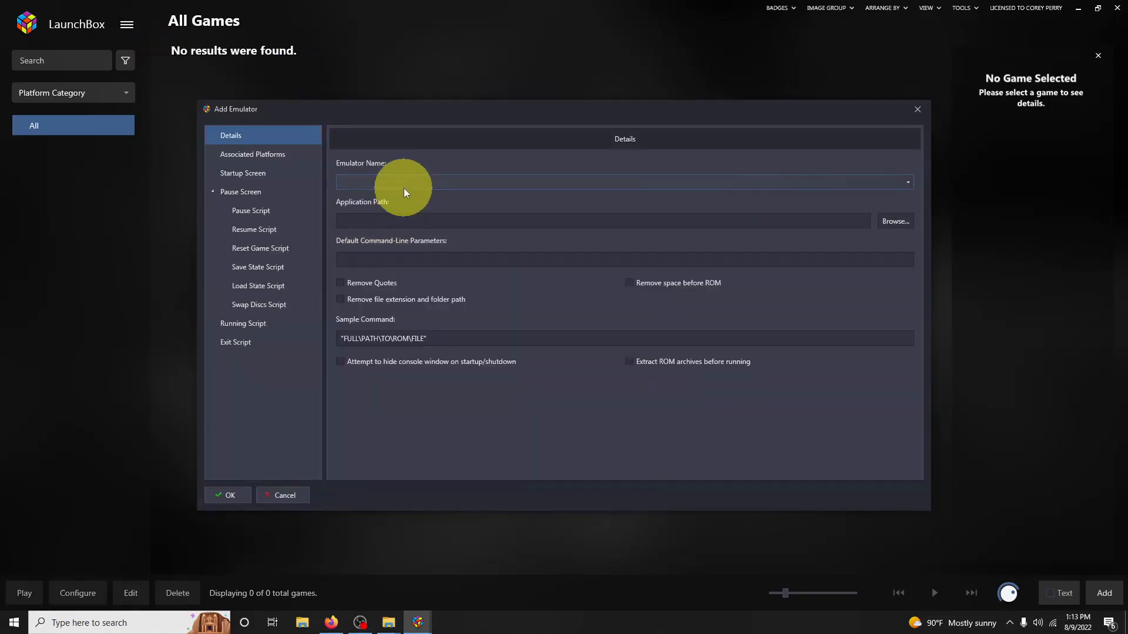
text(Yuzu)
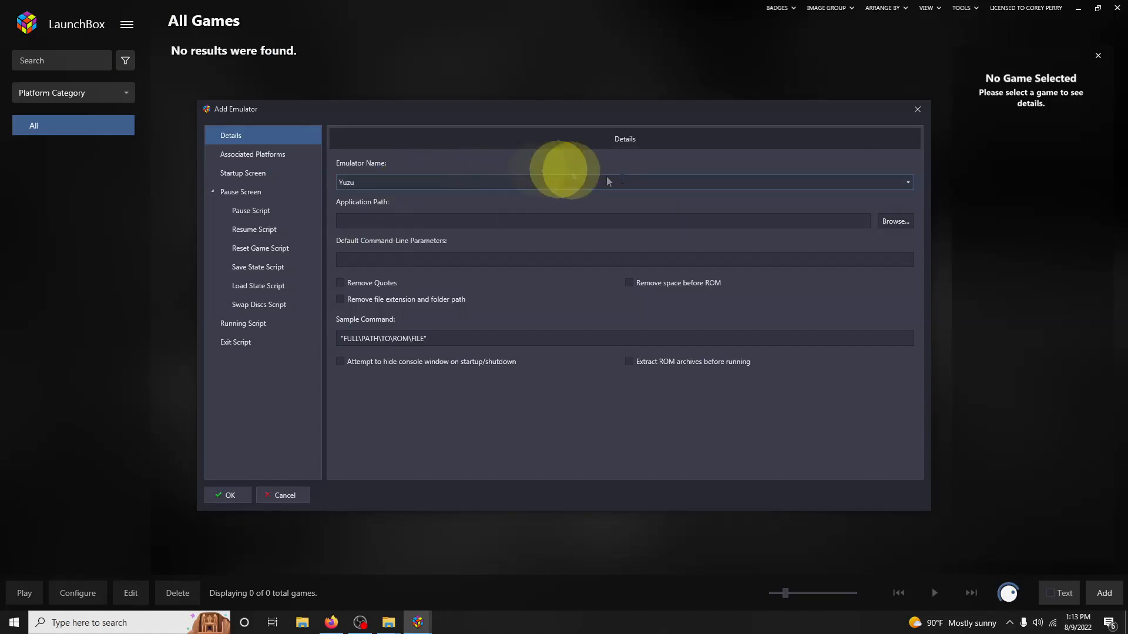
mouse_move(896, 221)
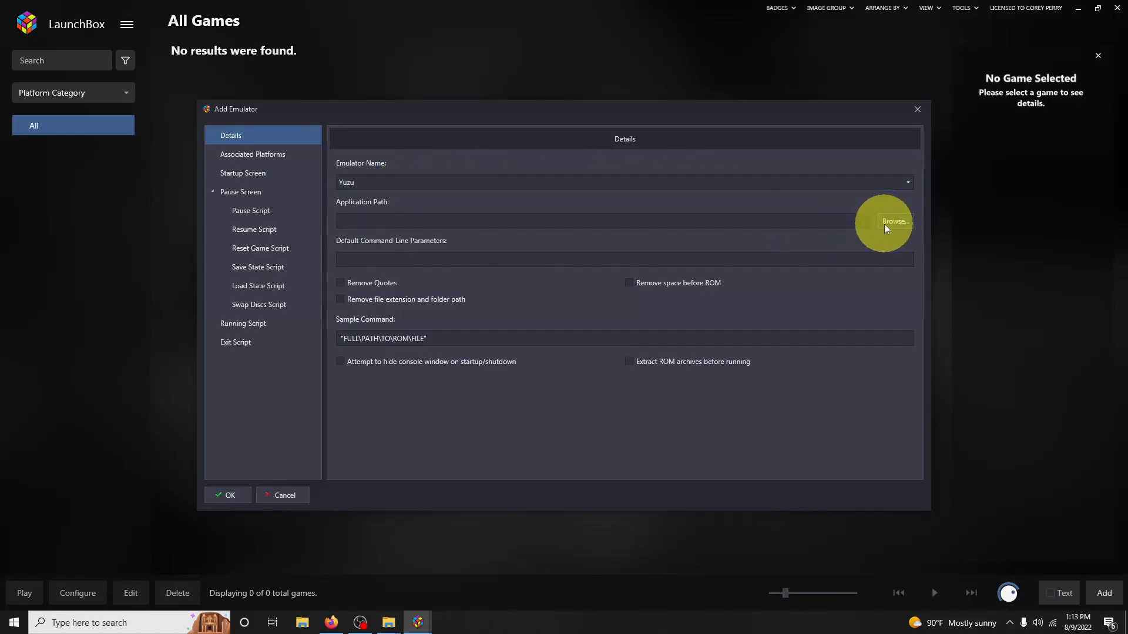
- Browse to Desktop\Arcade\Emulators\yuzu\yuzu-windows-msvc for the Yuzu emulator's program file
click(896, 220)
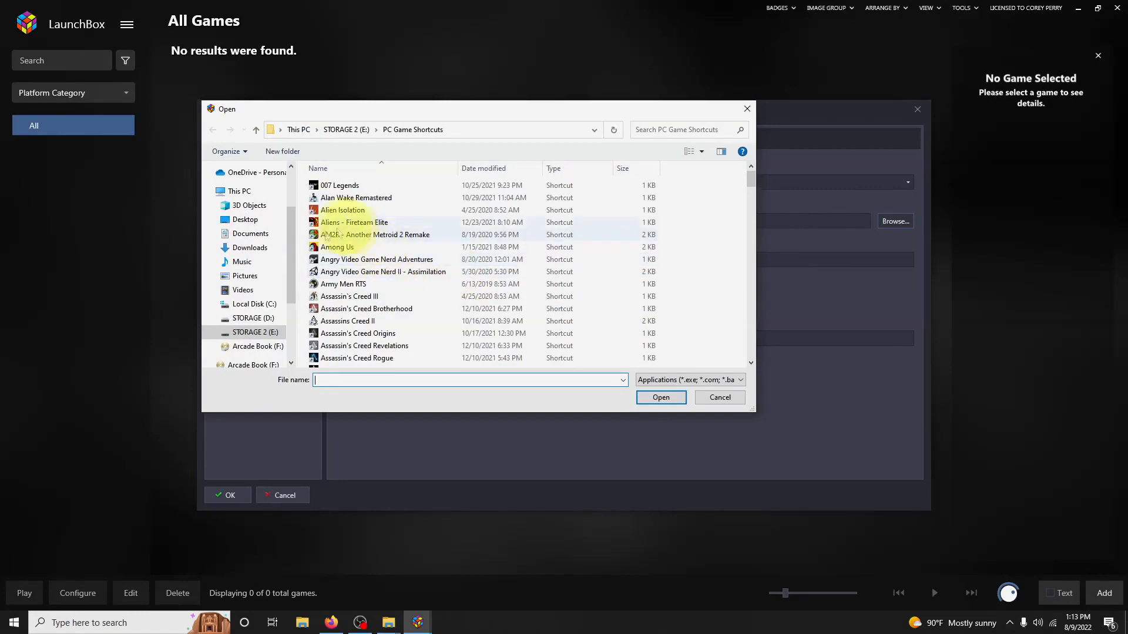
click(244, 220)
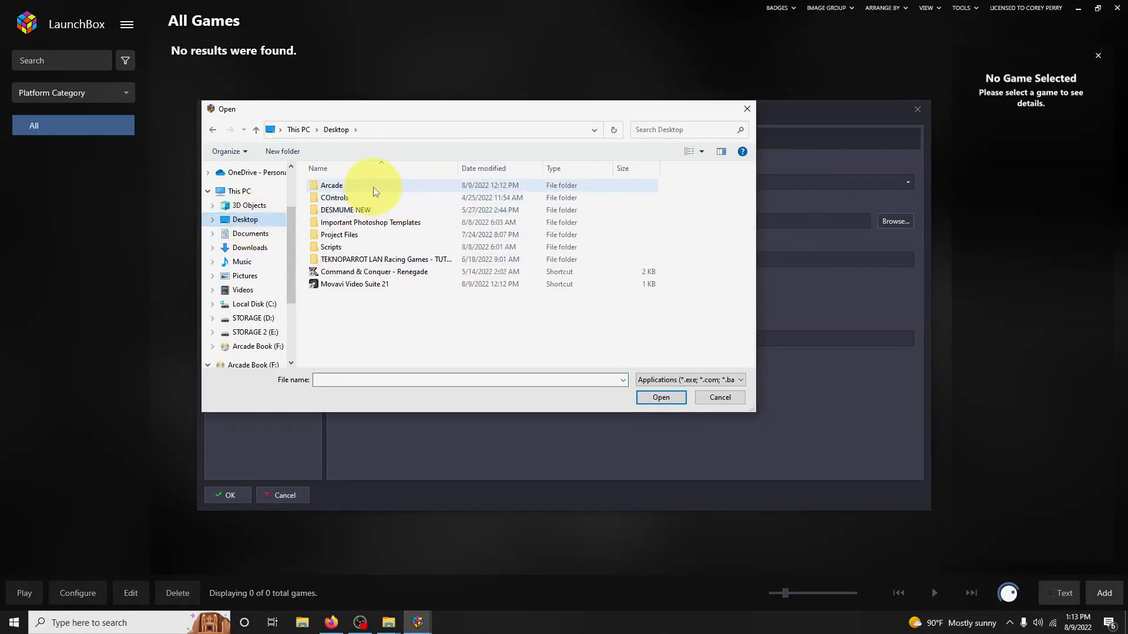
double_click(331, 185)
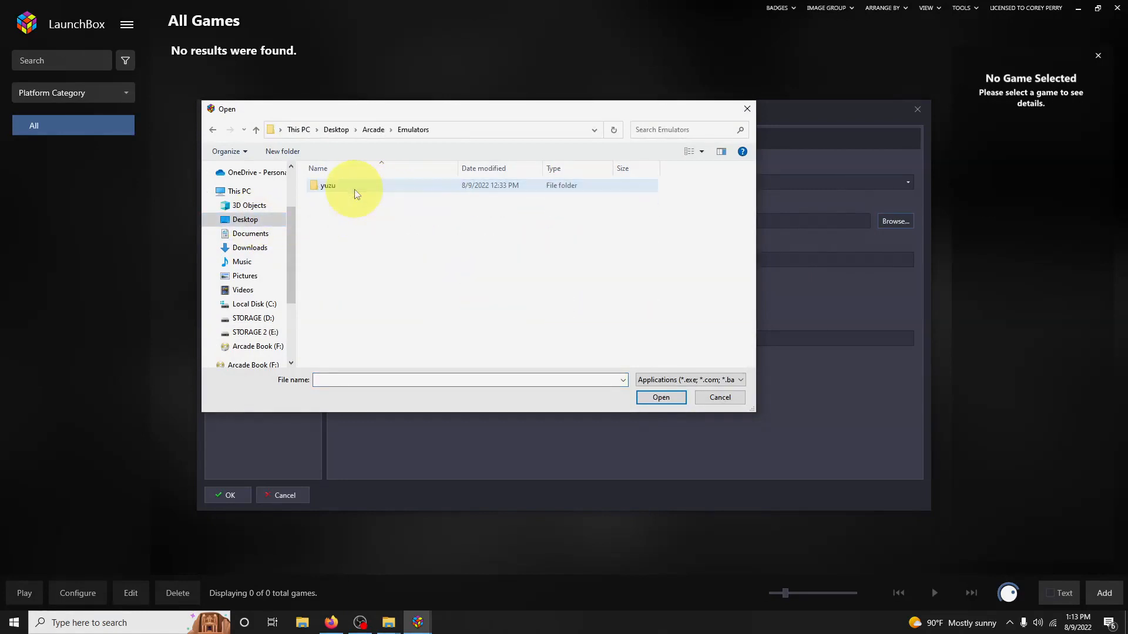
double_click(327, 186)
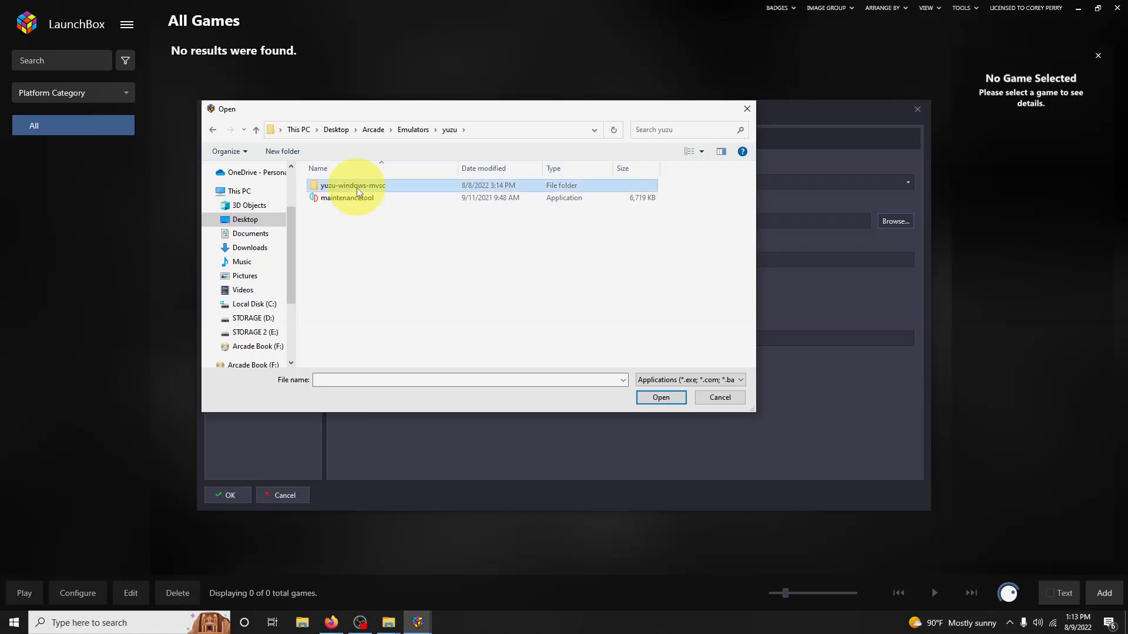
double_click(354, 186)
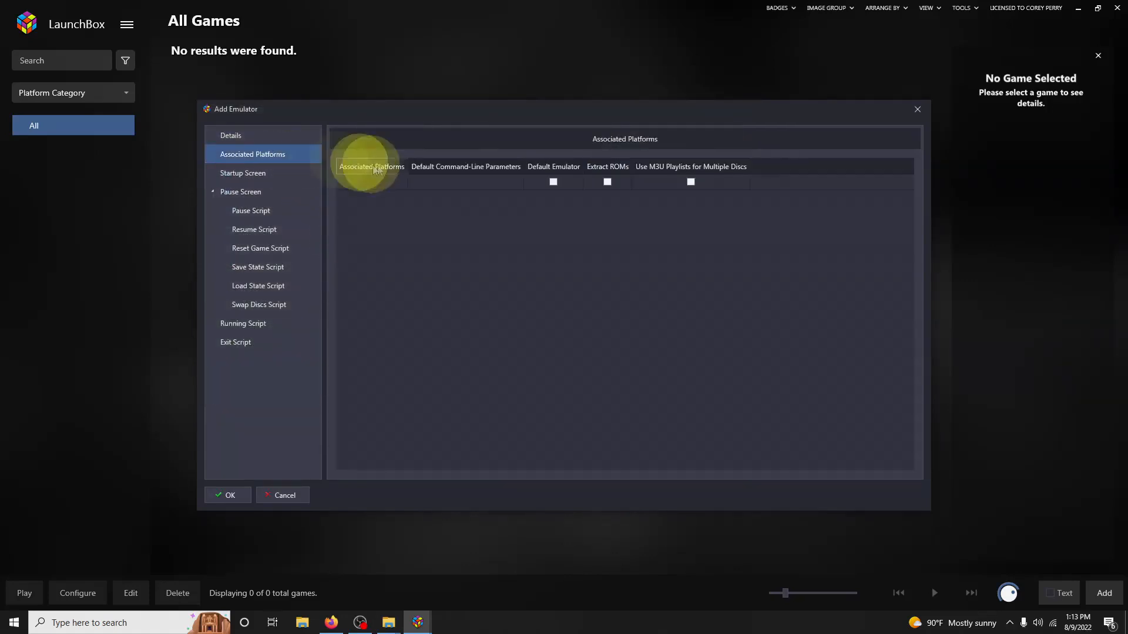
- Associate Nintendo Switch with Yuzu as default emulator, save it and leave Manage Emulators
click(369, 185)
text(Nintendo Switch)
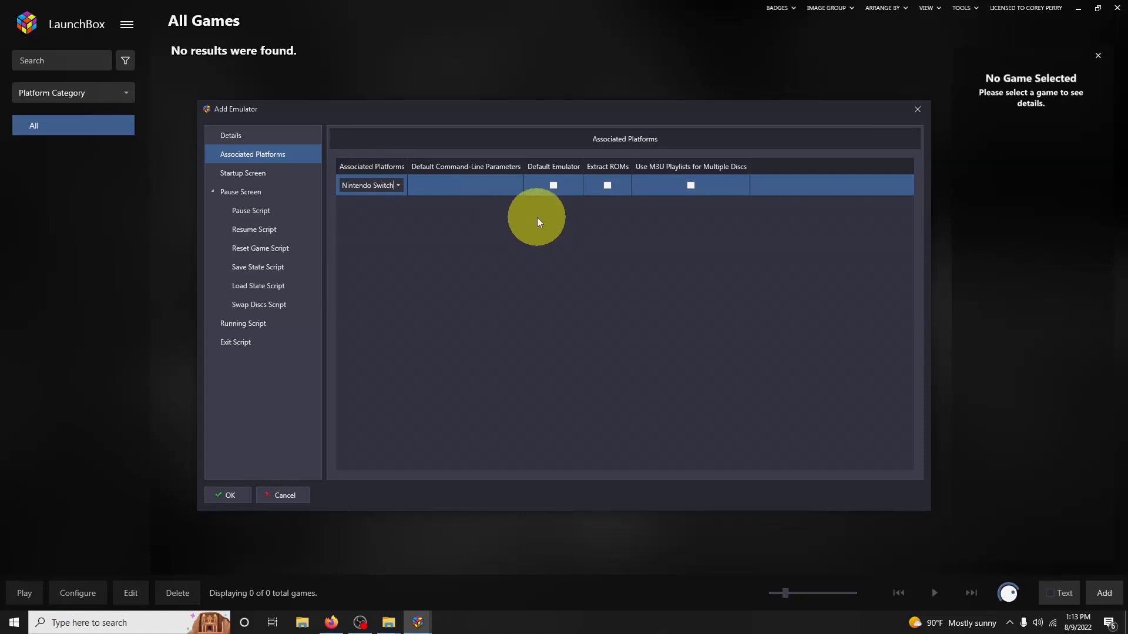
click(553, 185)
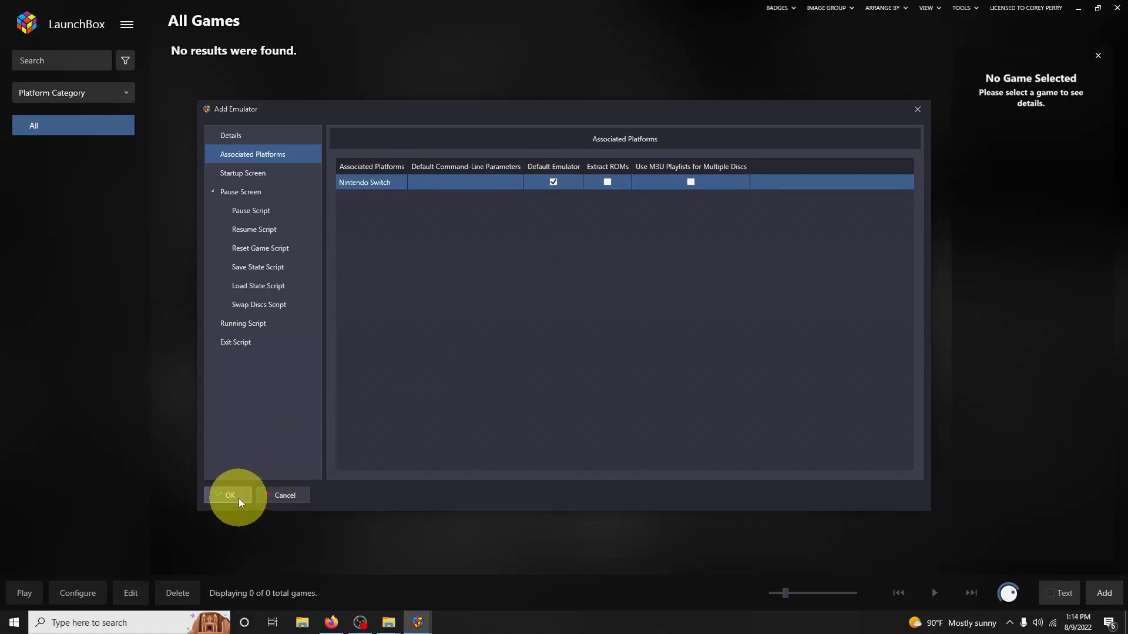
click(228, 495)
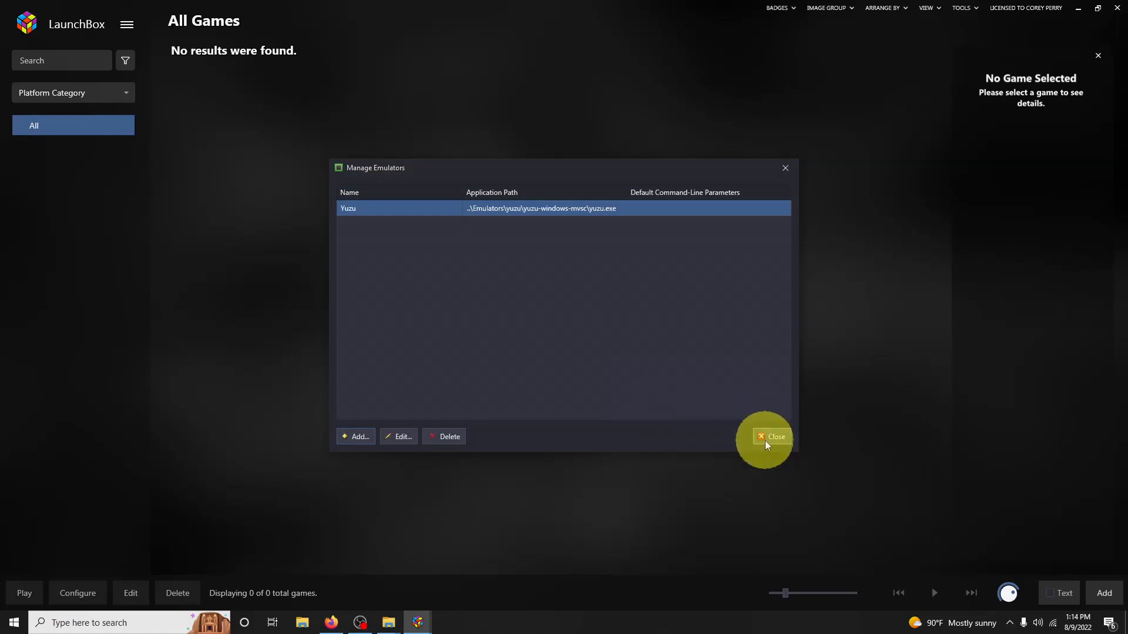
click(773, 437)
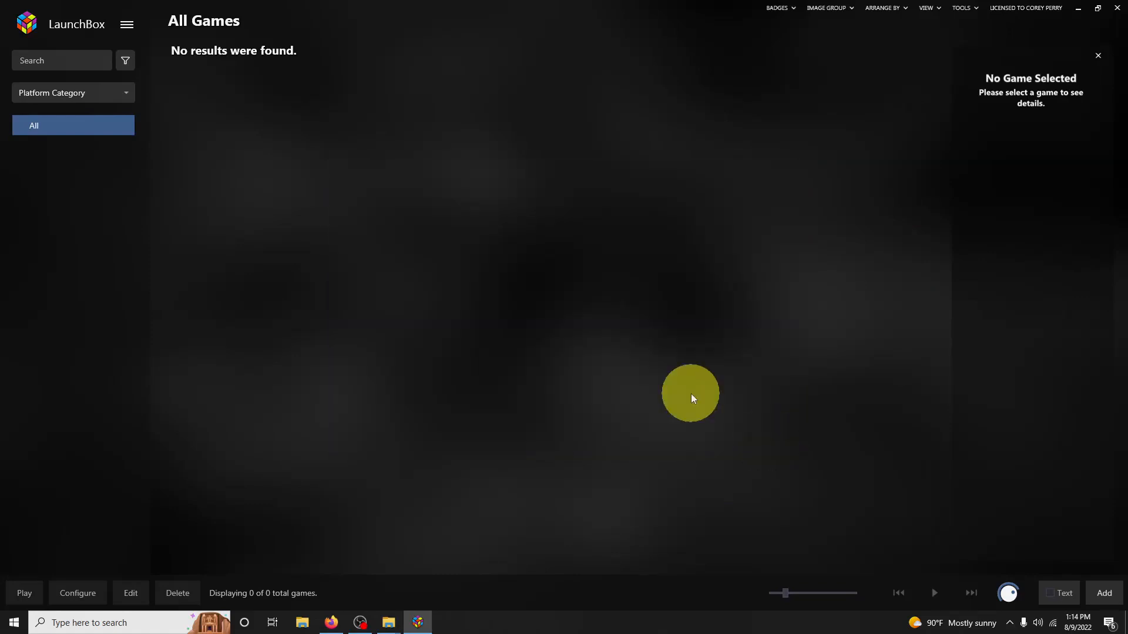
click(963, 7)
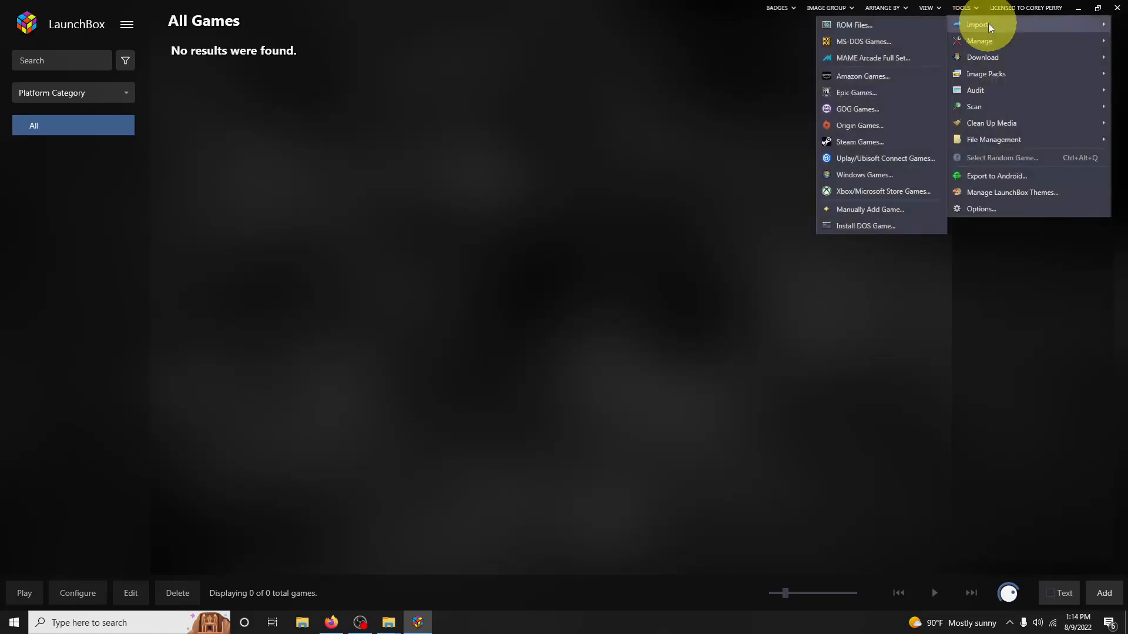
- Start the ROM Files import wizard and choose to add a whole folder
click(848, 24)
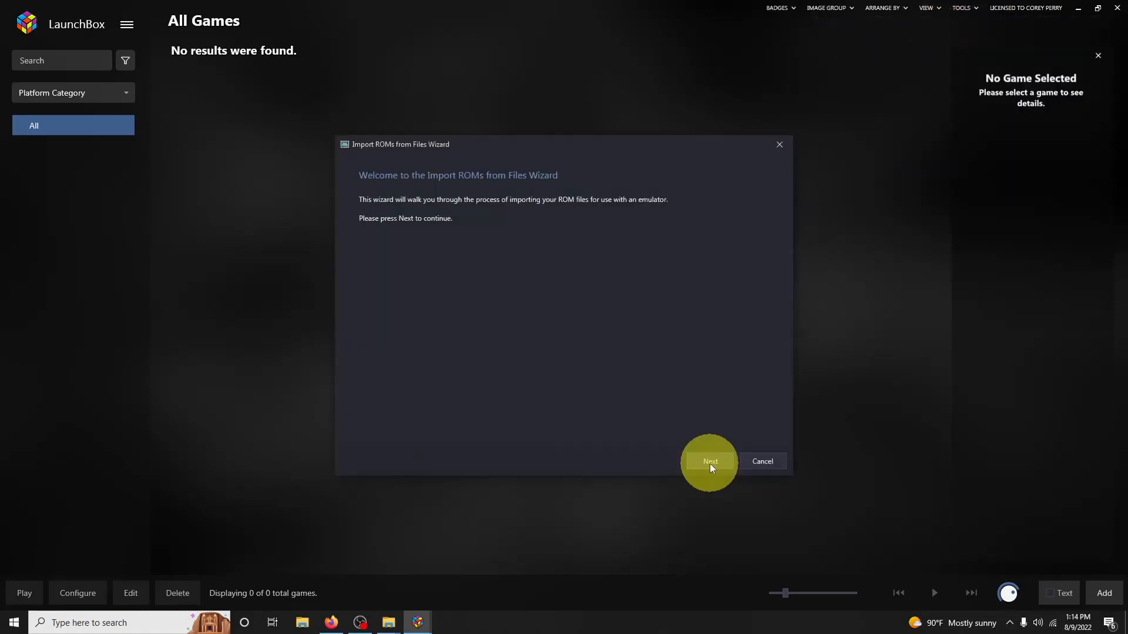
click(709, 460)
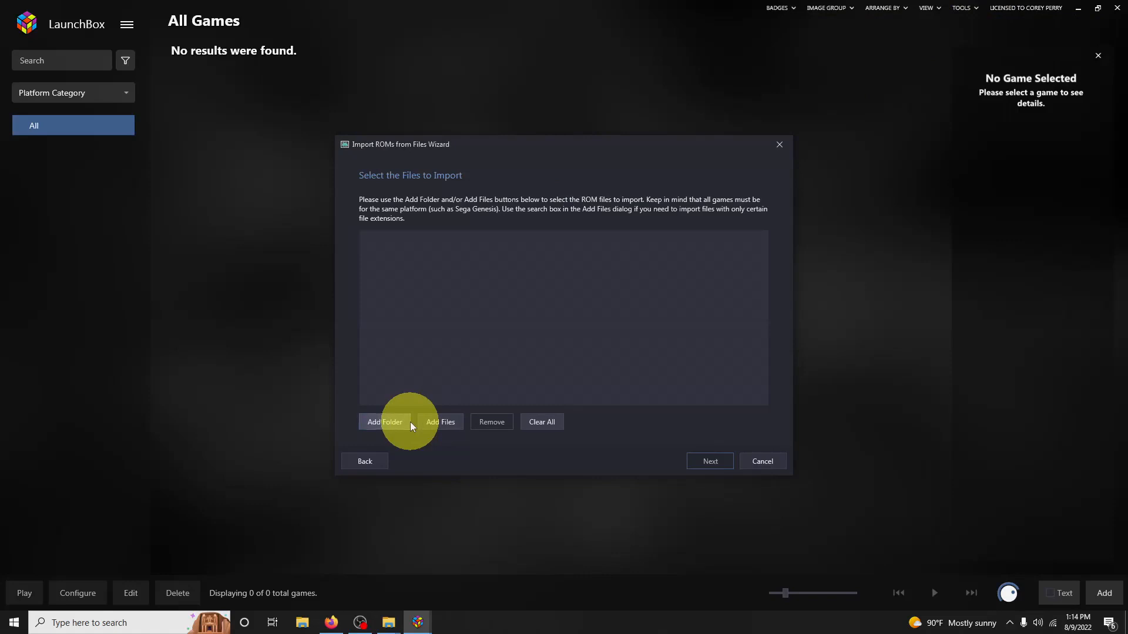
click(384, 422)
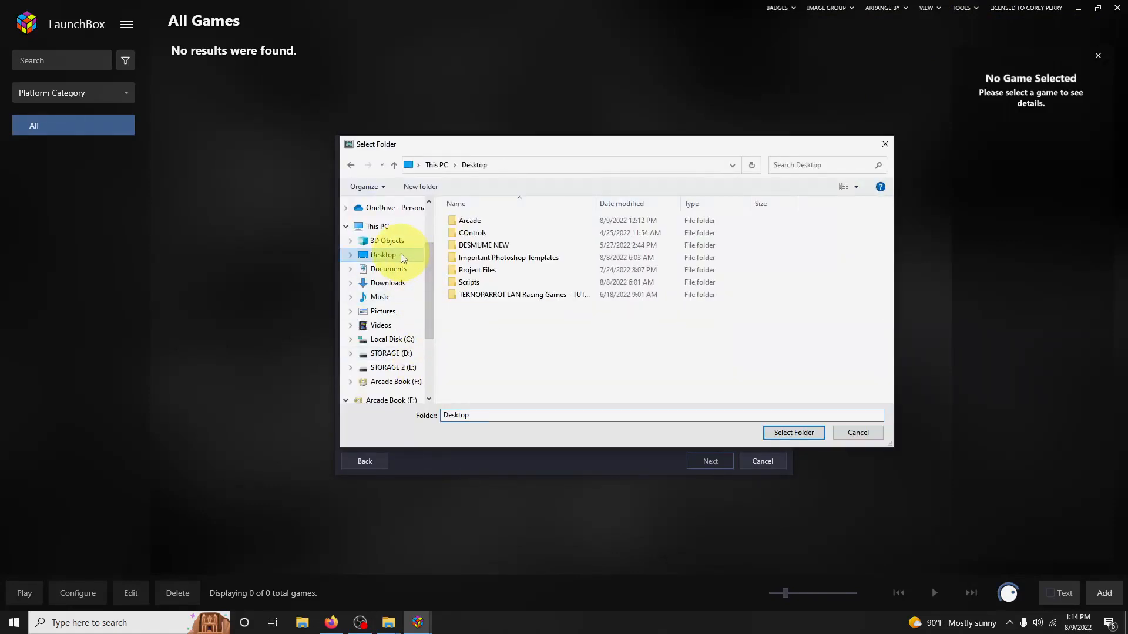
- Queue the Desktop\Arcade\Roms folder for import and continue to the platform choice
double_click(470, 221)
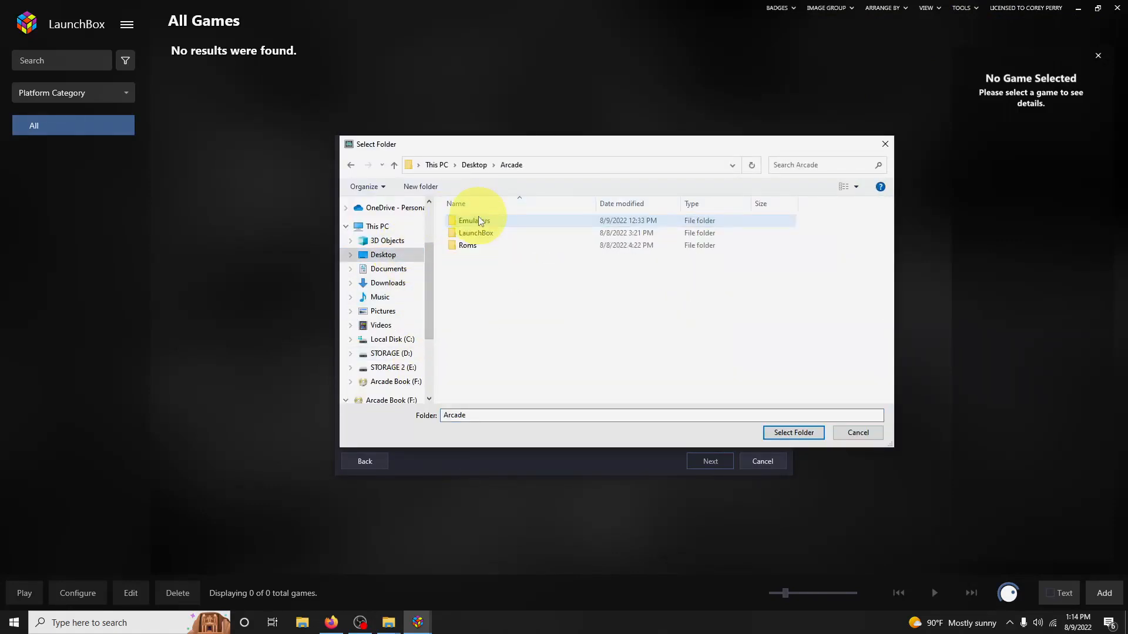
click(467, 244)
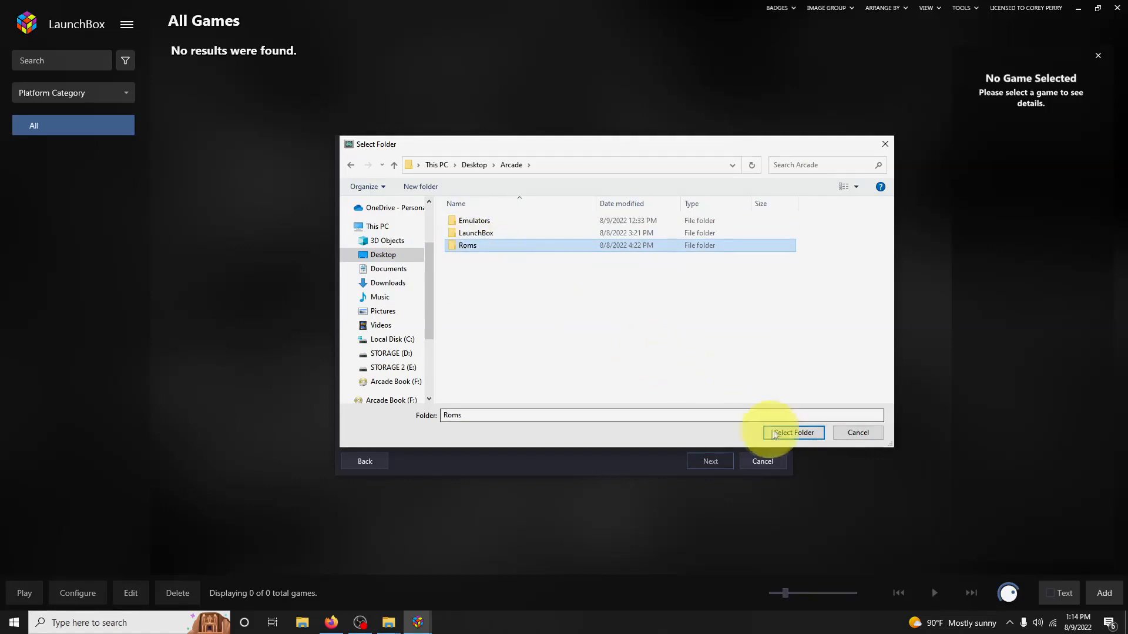
click(793, 432)
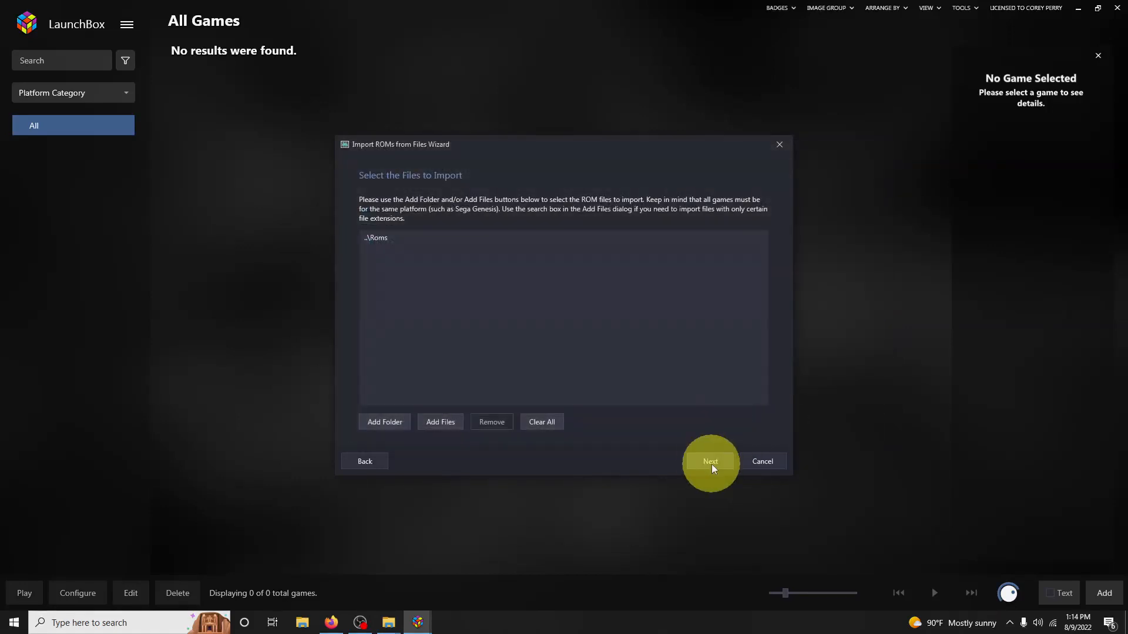
click(710, 461)
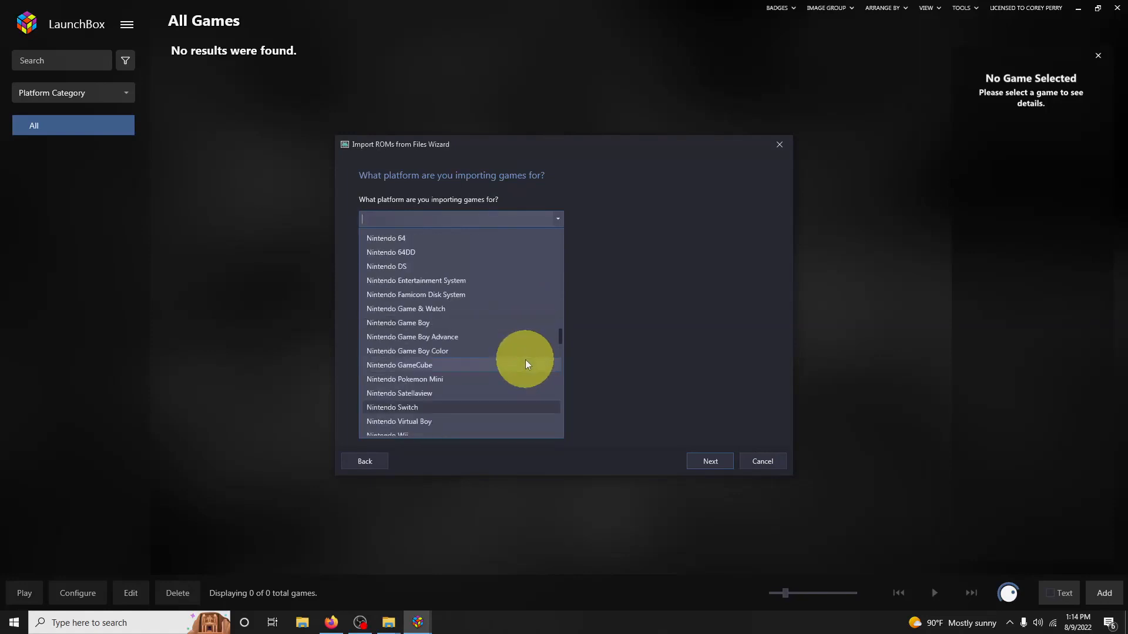
- Set the platform to Nintendo Switch and keep the ROM files in their current location
click(393, 407)
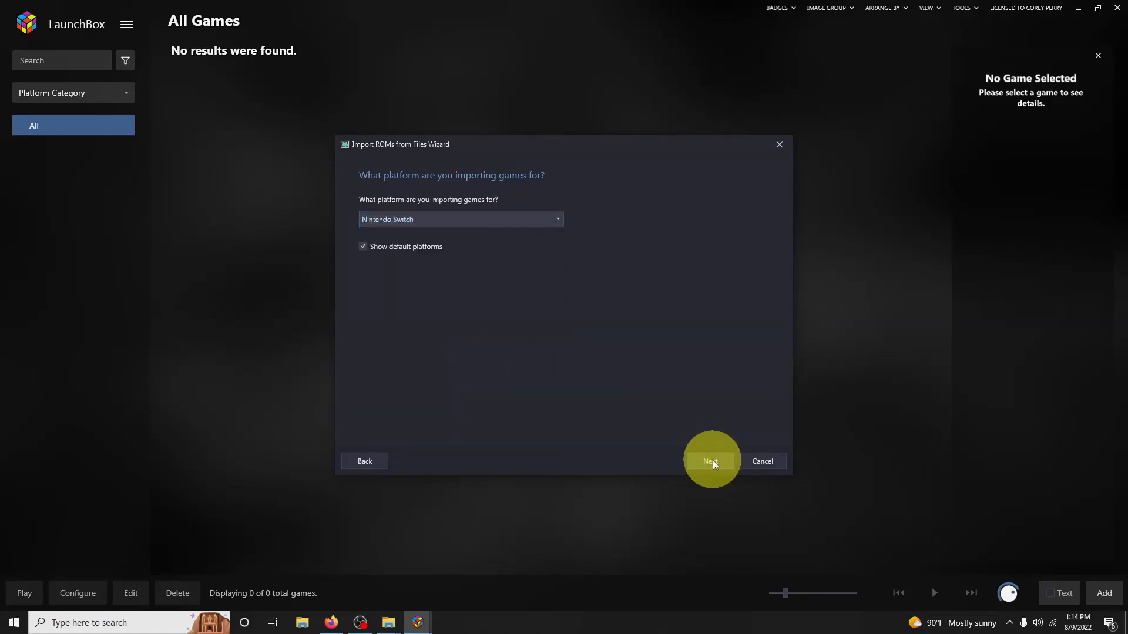
click(710, 461)
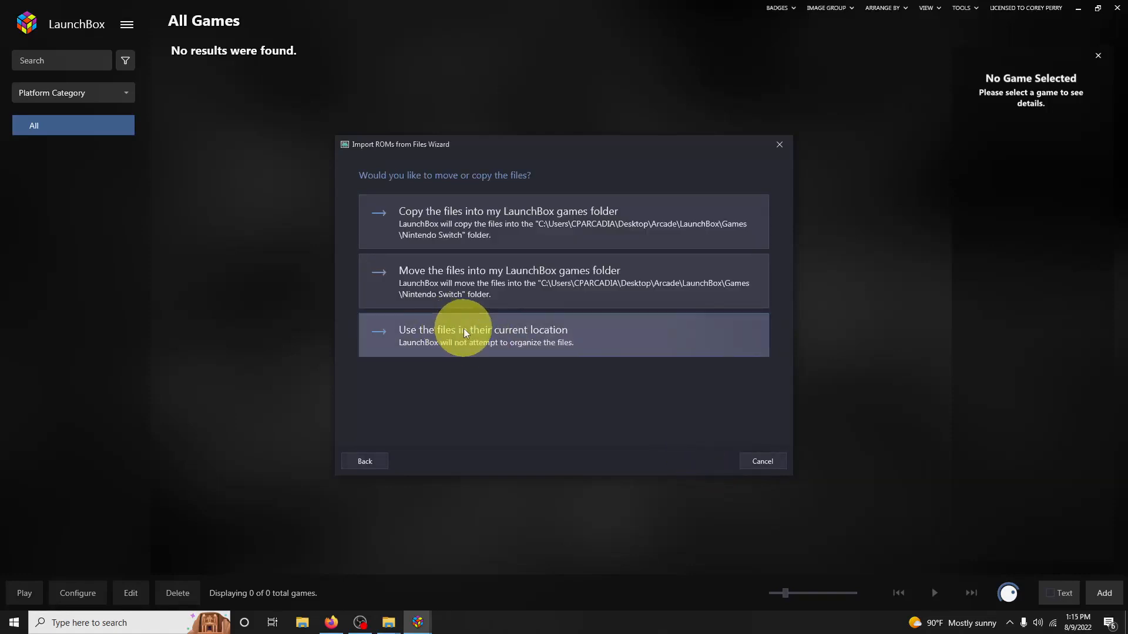
click(465, 333)
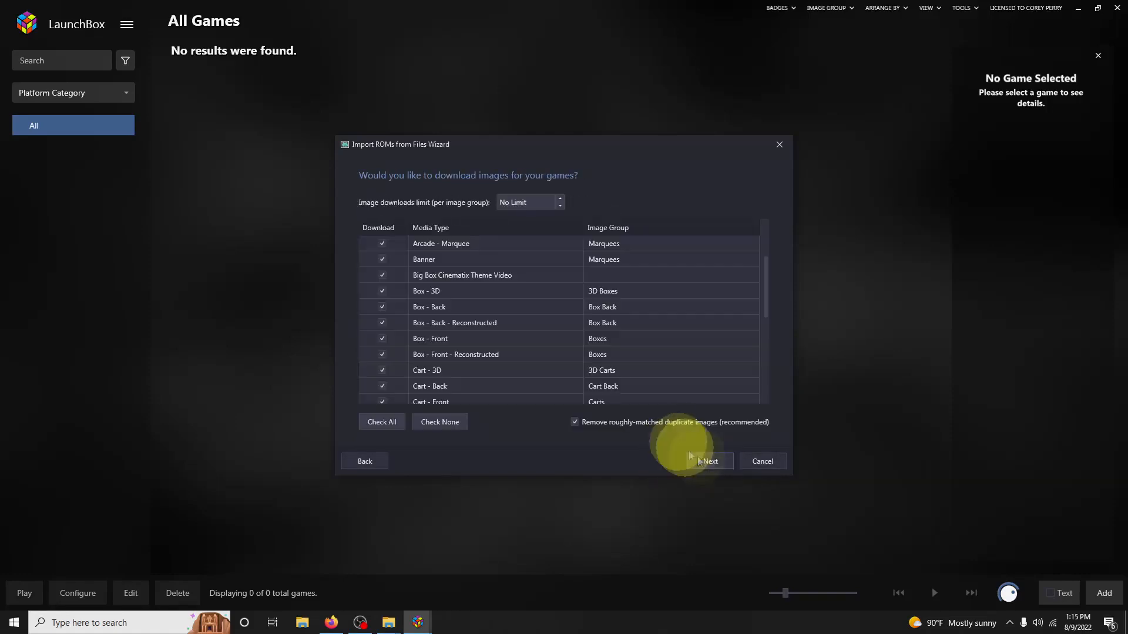
- Accept the default image and import options and finish importing the three games
click(709, 461)
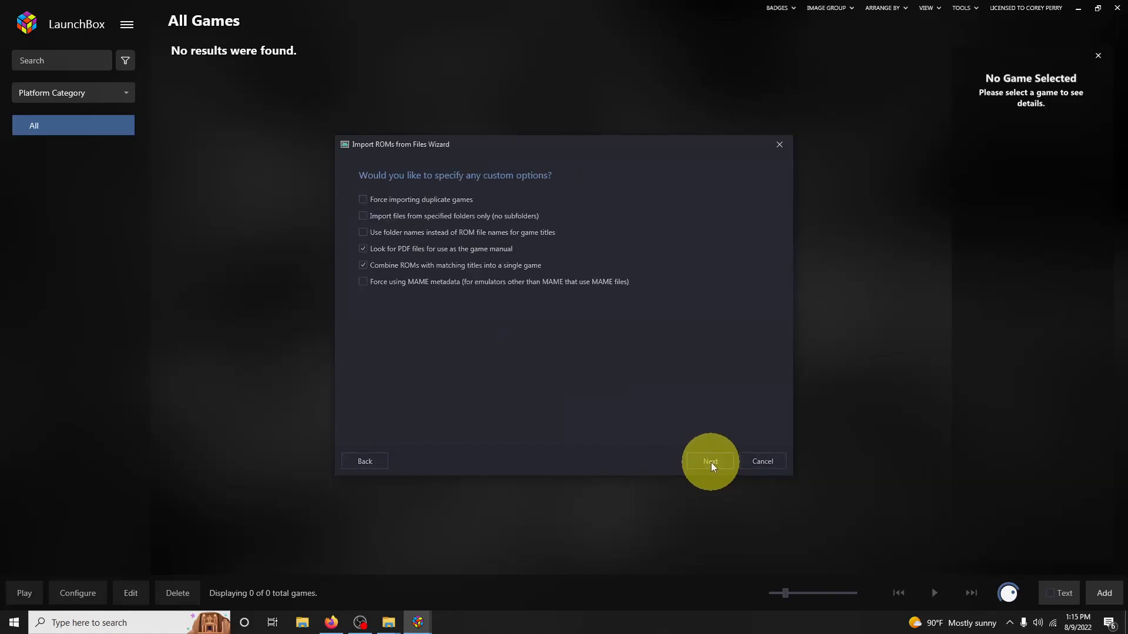
click(711, 460)
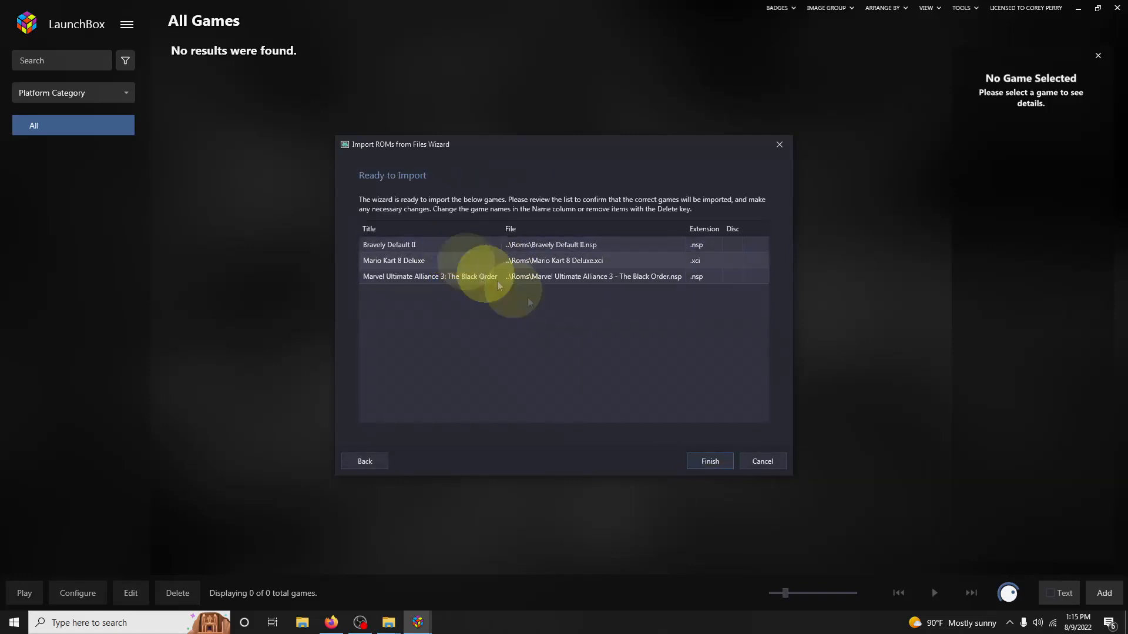
click(709, 461)
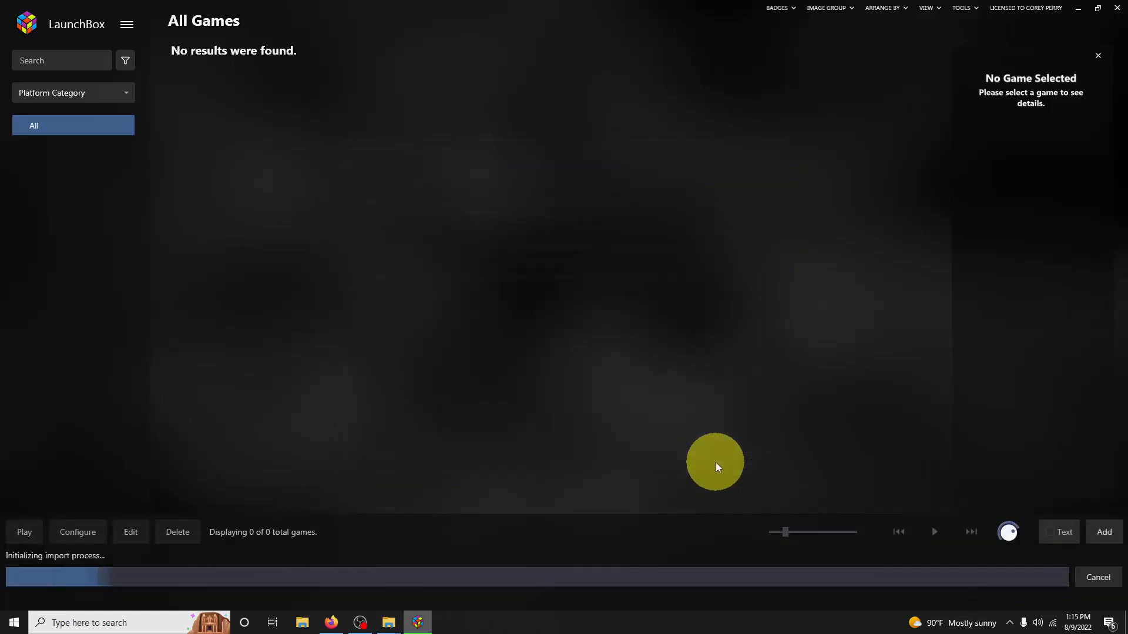